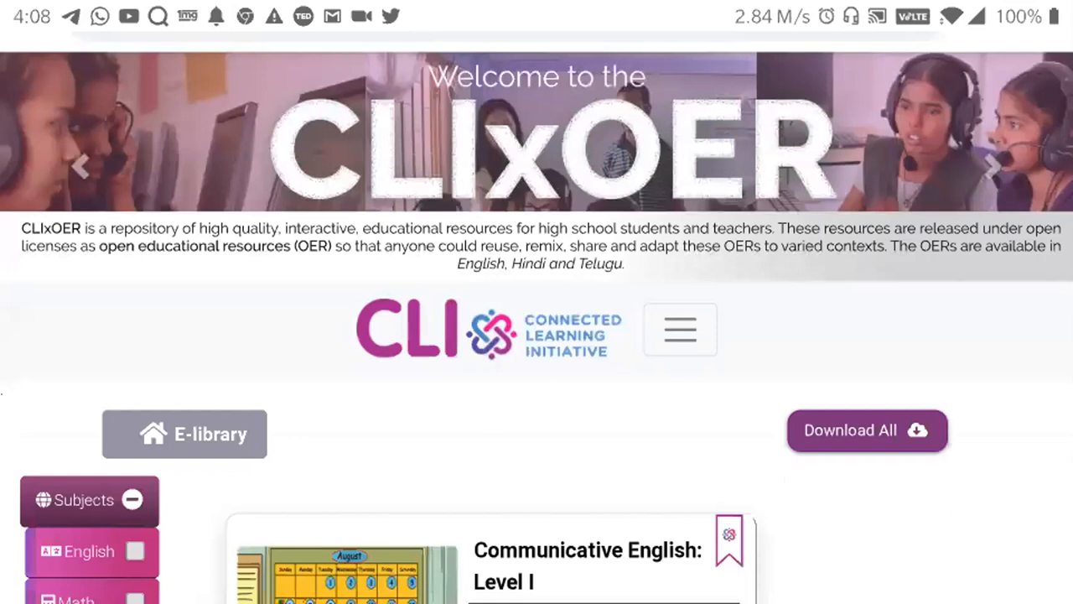
Find the Communicative English: Level II course card in the CLIxOER e-library and open it.
scroll(down, 3)
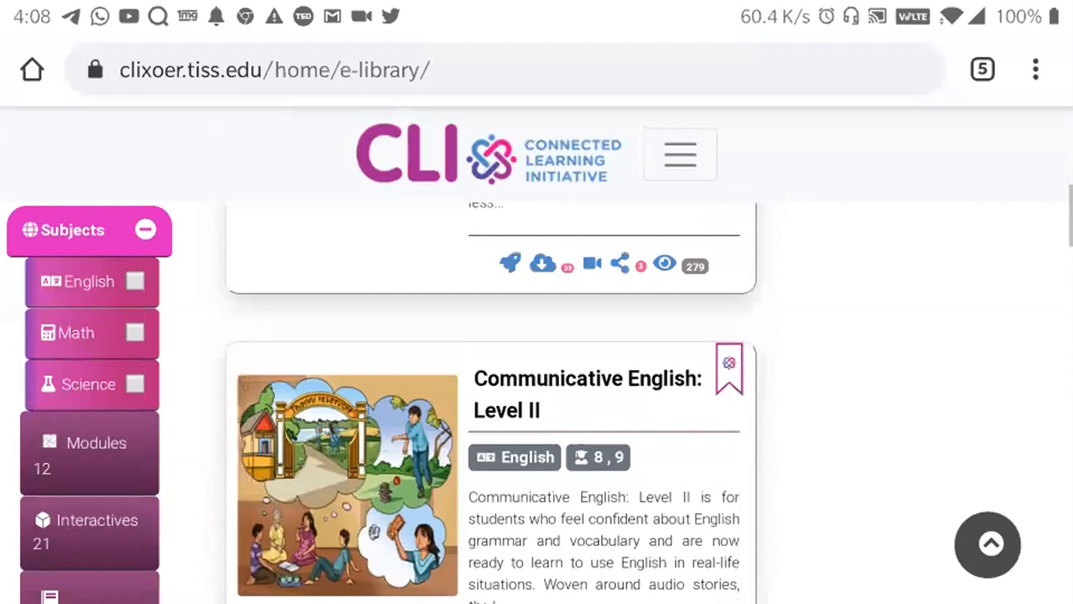
scroll(down, 3)
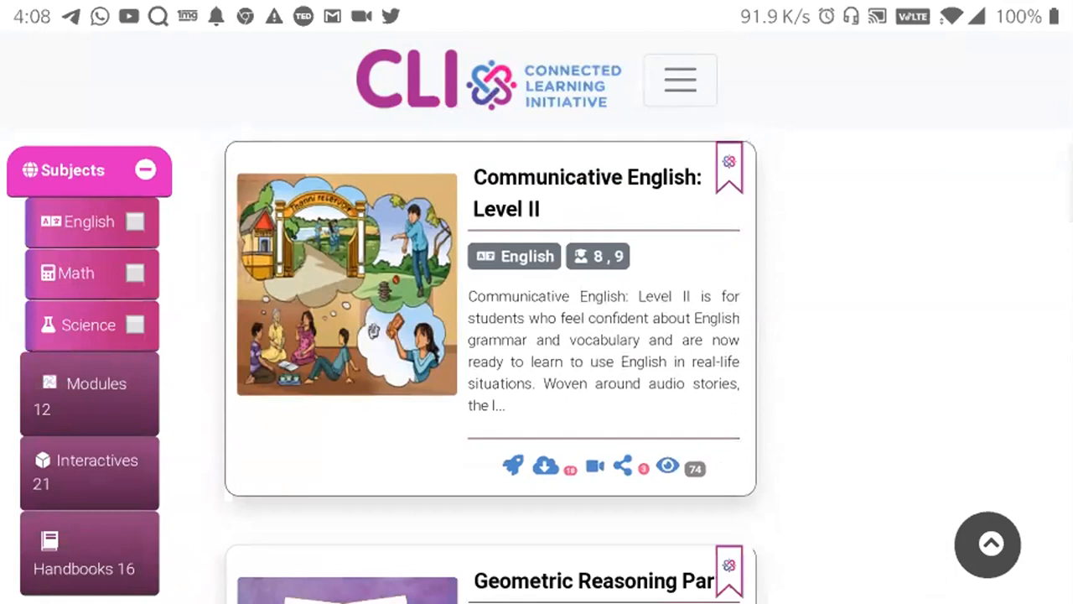
click(587, 193)
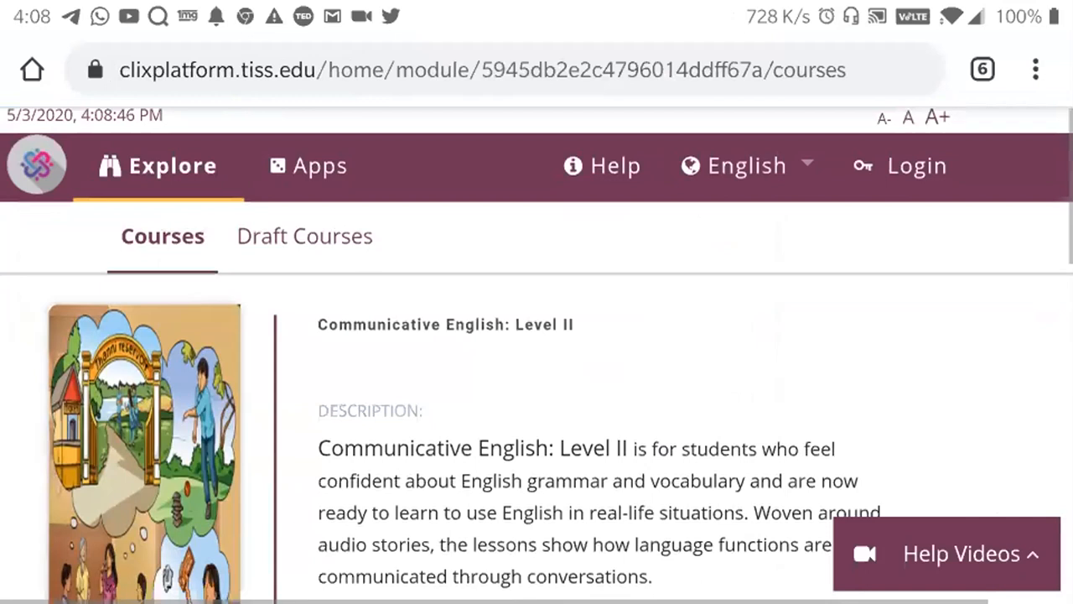
Open Communicative English: Level II Unit 1 from the course's Units list.
scroll(down, 3)
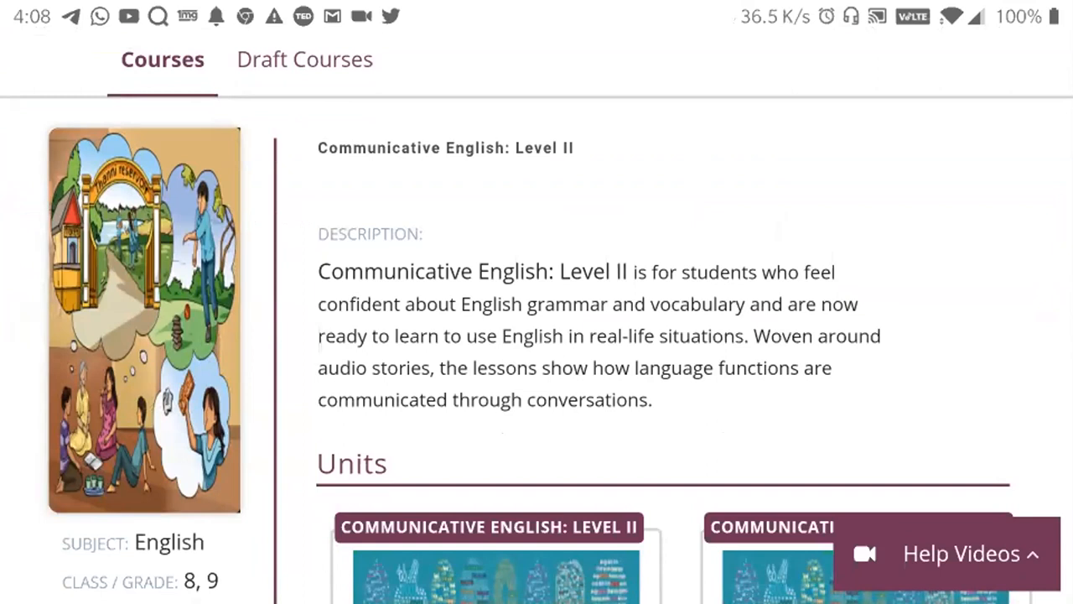
scroll(down, 3)
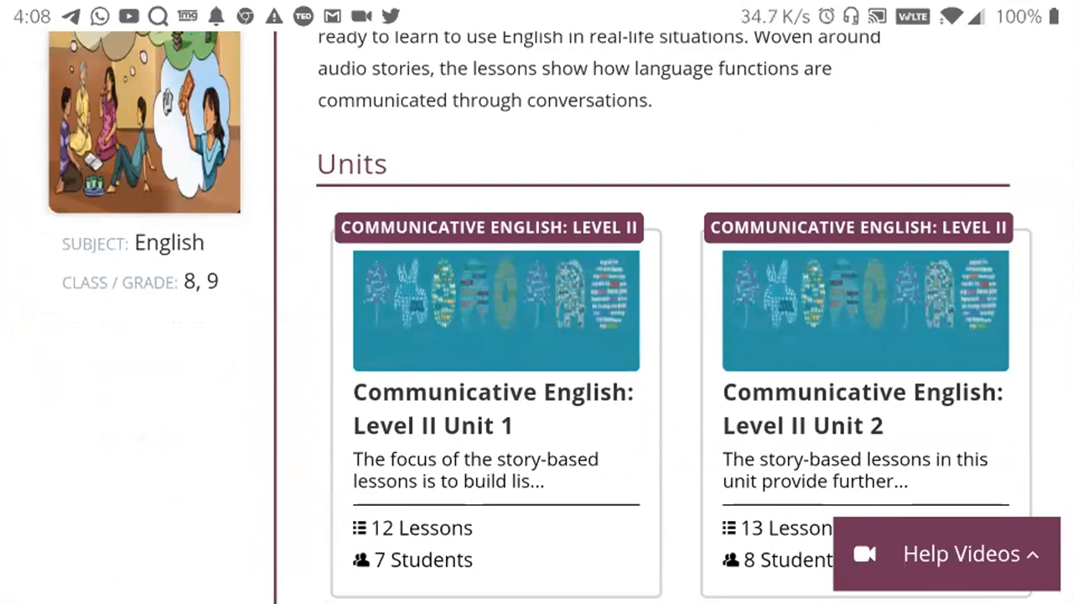
scroll(down, 3)
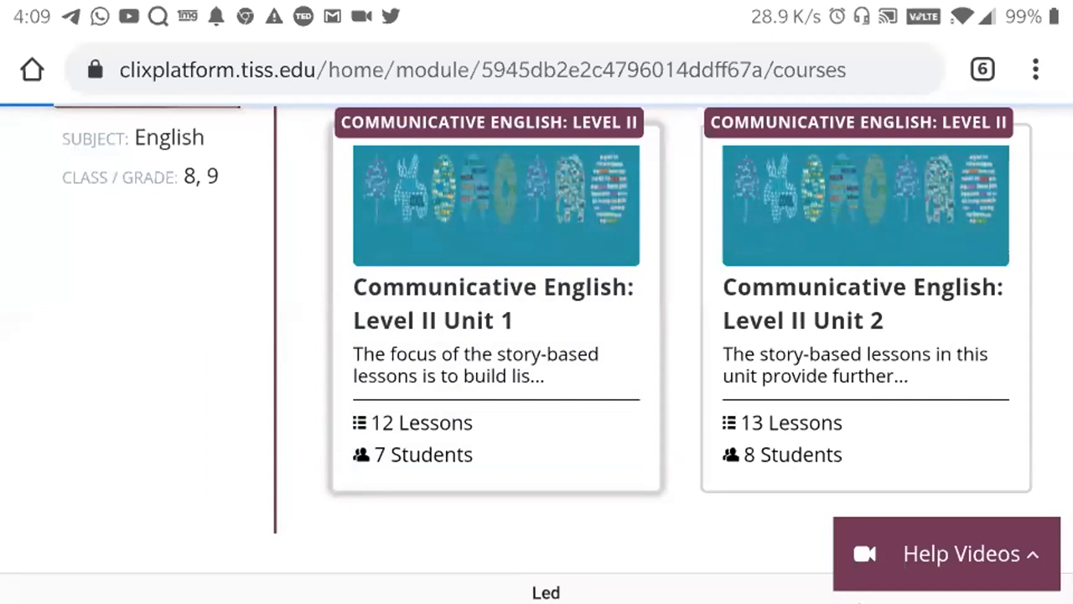
scroll(up, 3)
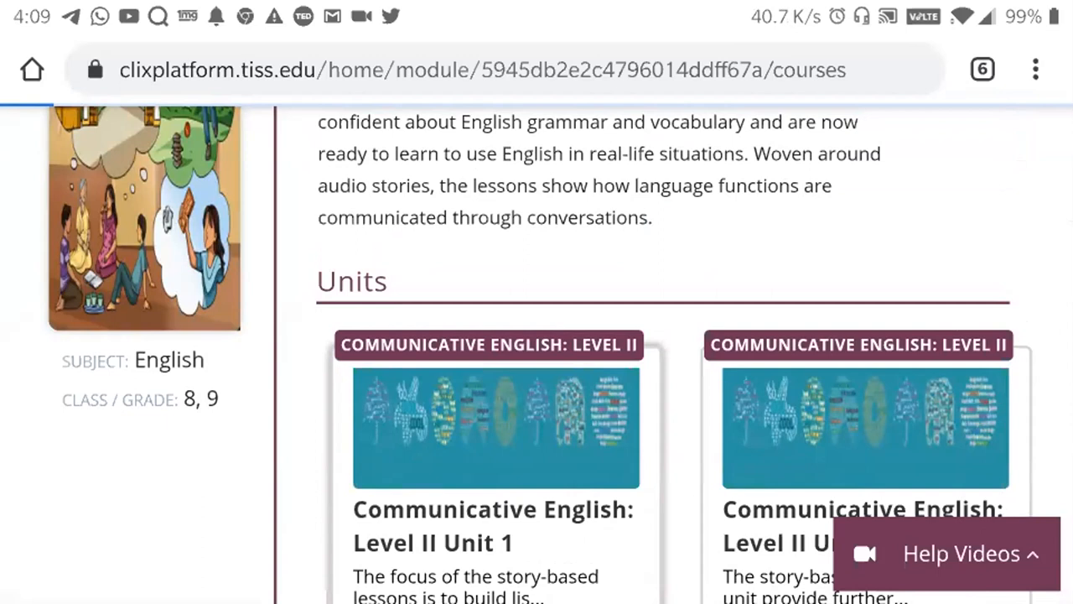
click(496, 524)
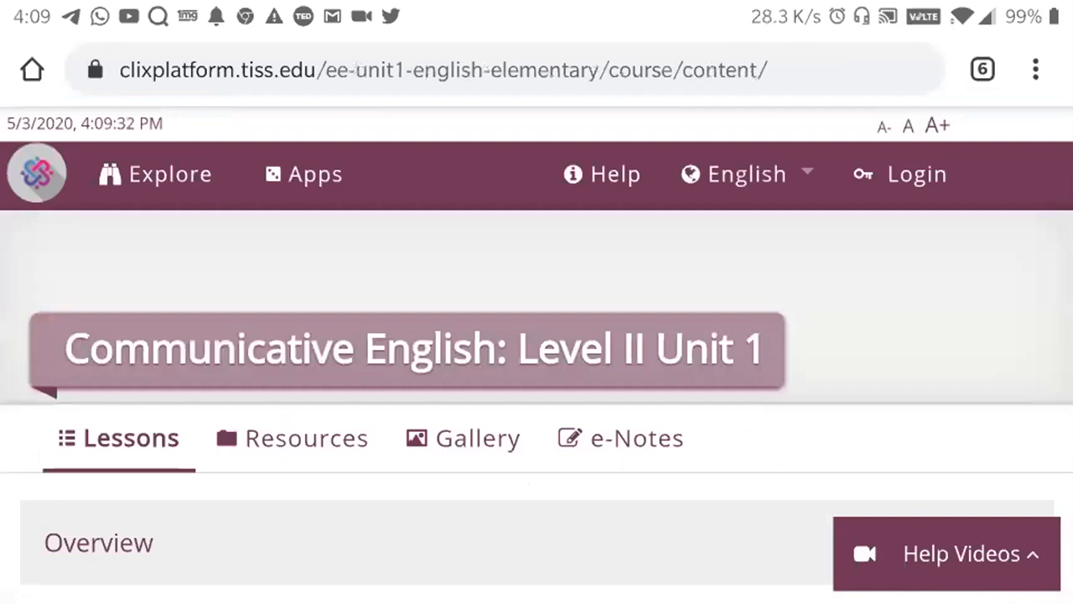
Scroll the Unit 1 Lessons list toward Lesson 4's Story Time activity.
scroll(down, 3)
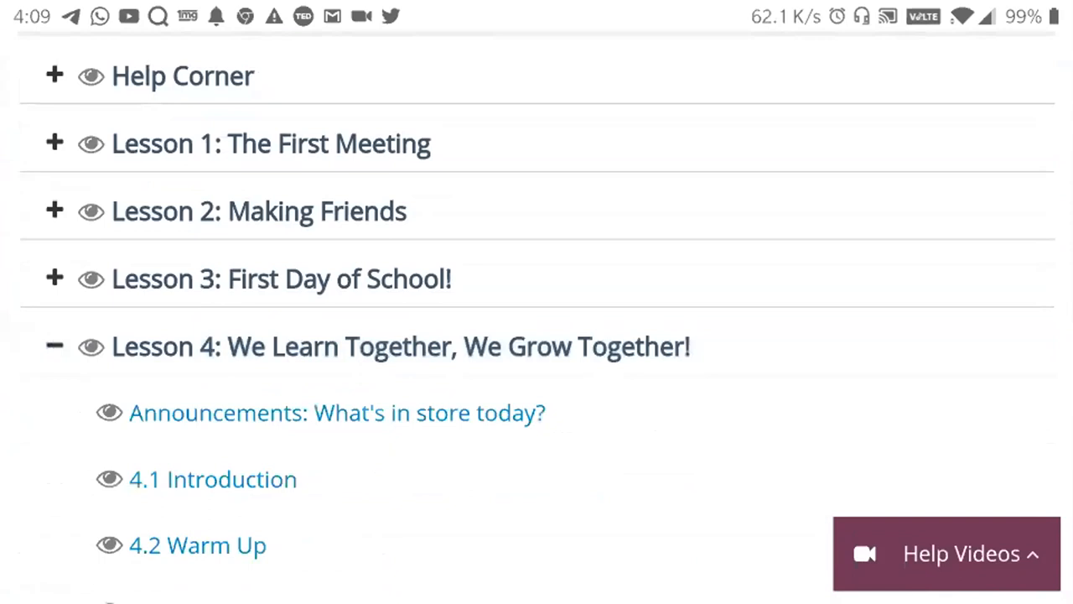
scroll(down, 3)
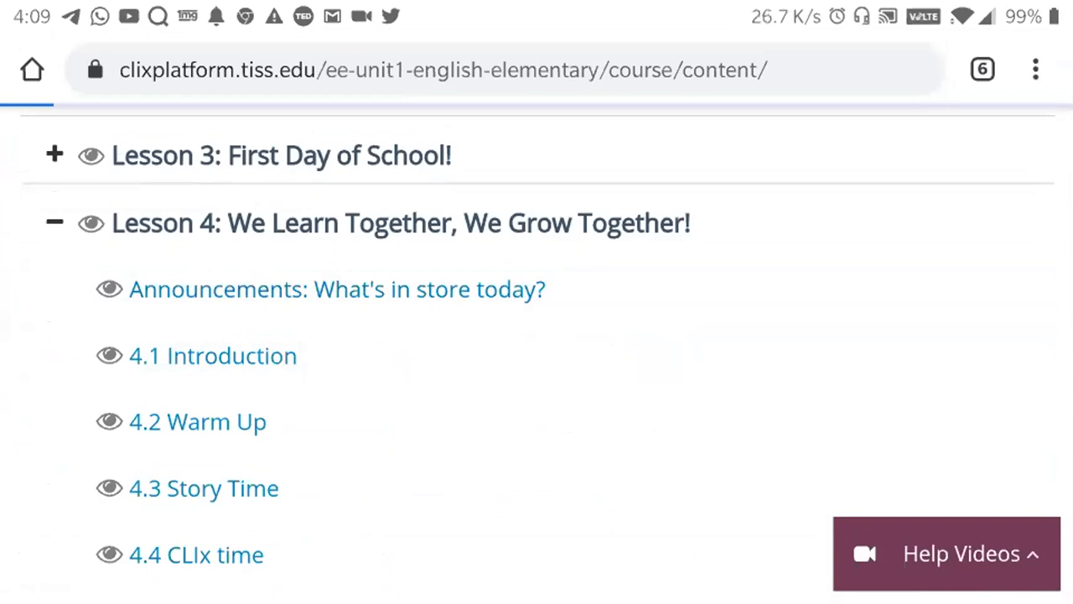
scroll(down, 3)
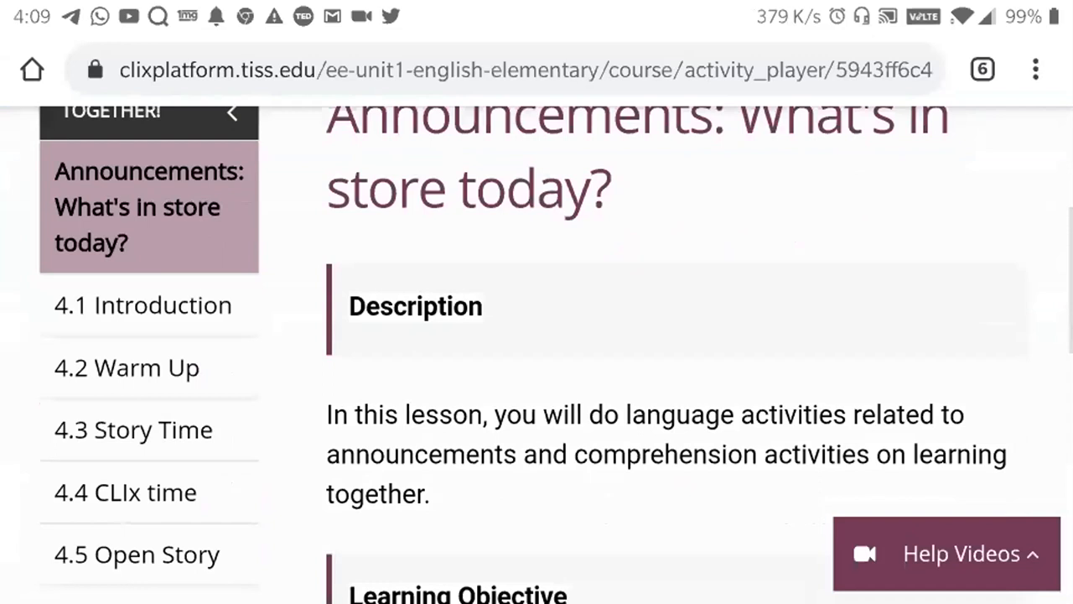
scroll(down, 3)
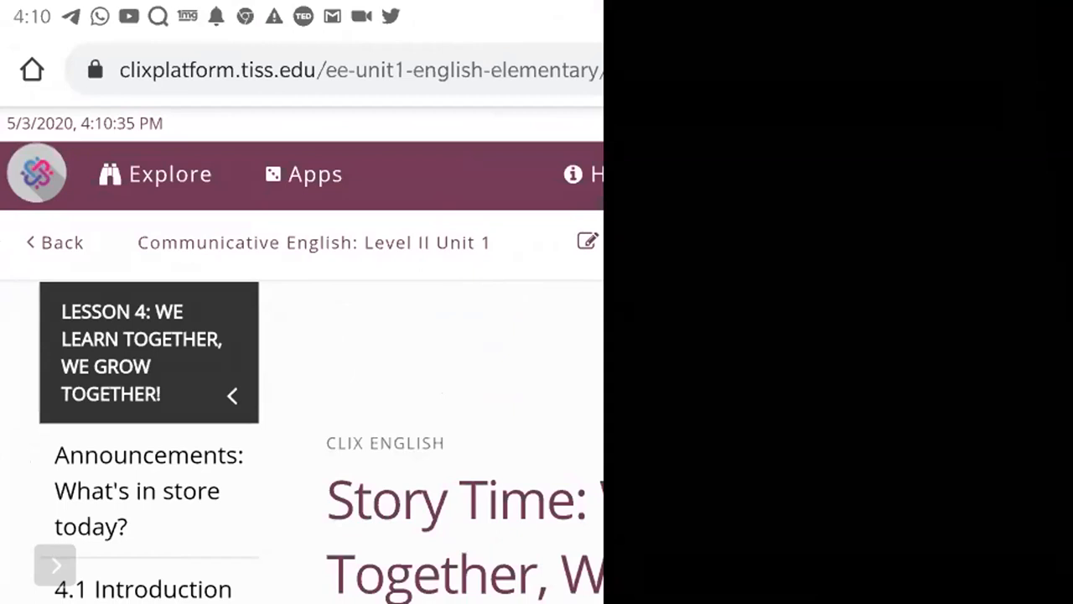
Launch the Open Story Tool from the learning Apps gallery.
click(315, 174)
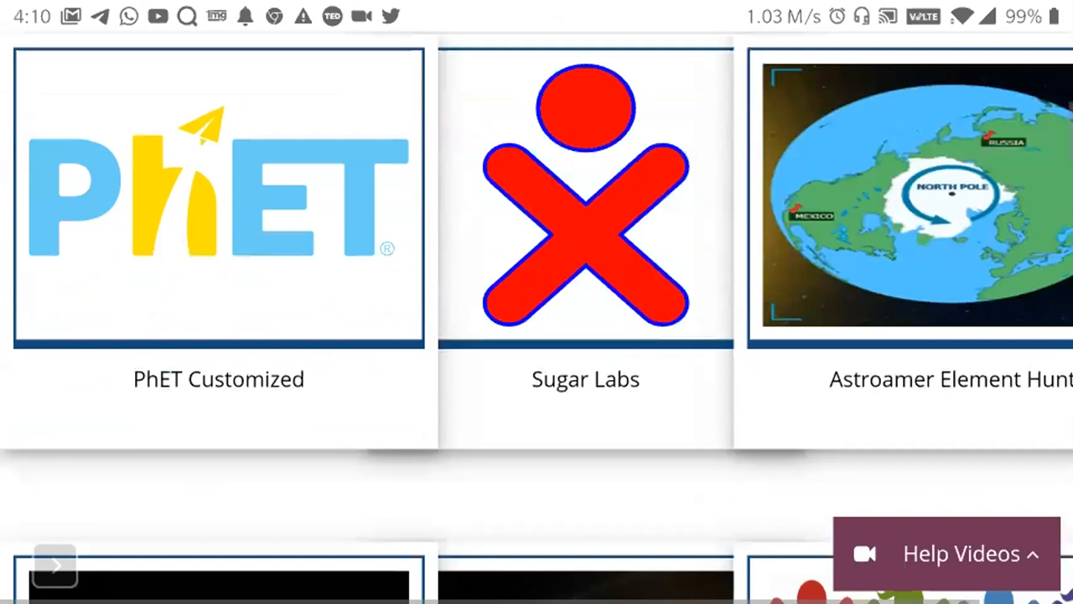
scroll(down, 3)
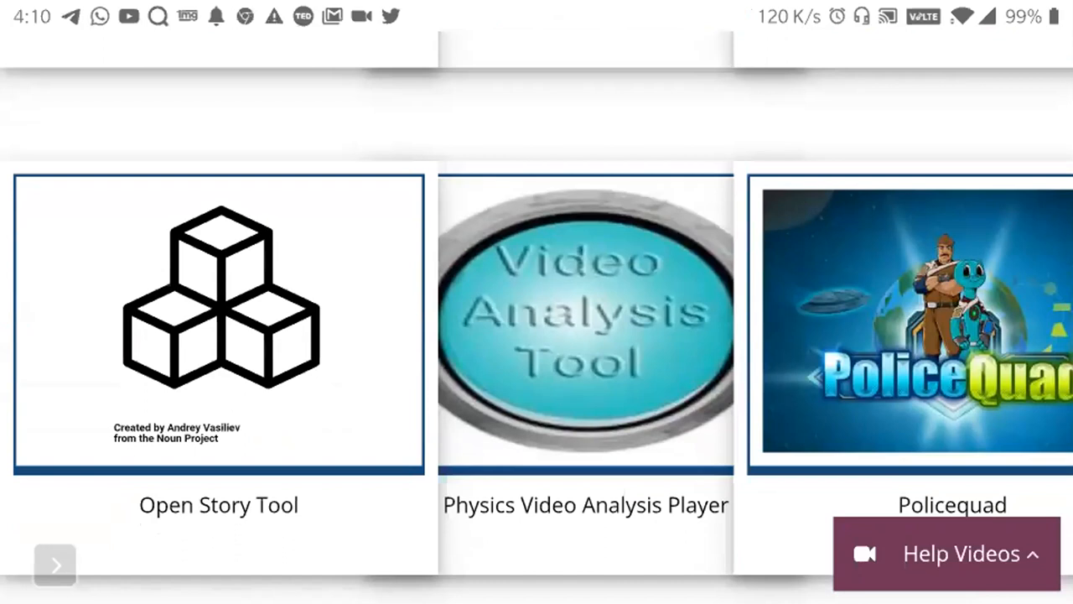
click(218, 322)
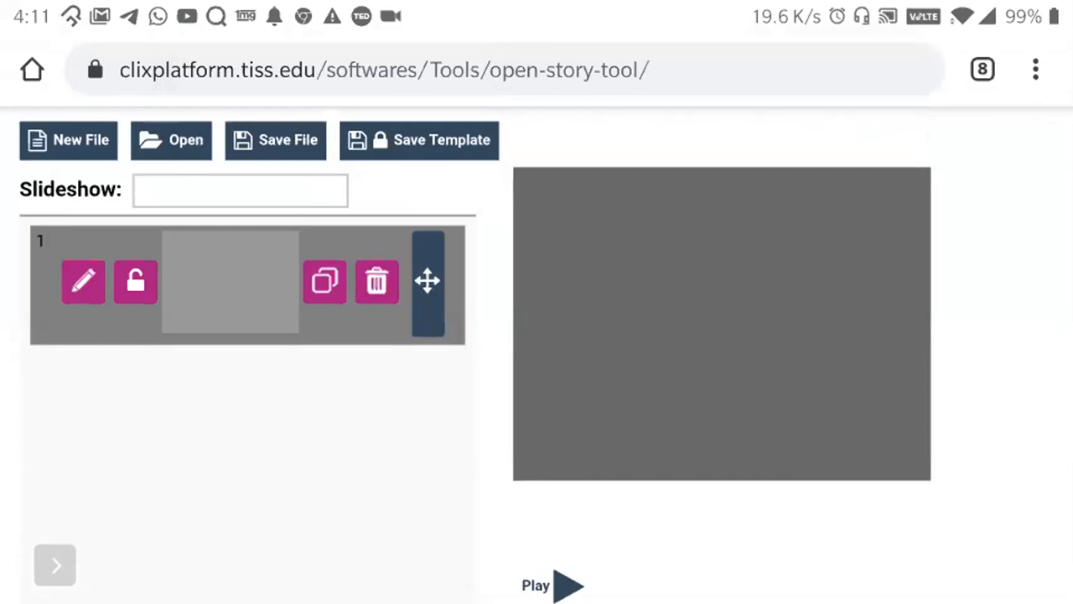
Open the editing panel for the story's first slide.
click(83, 281)
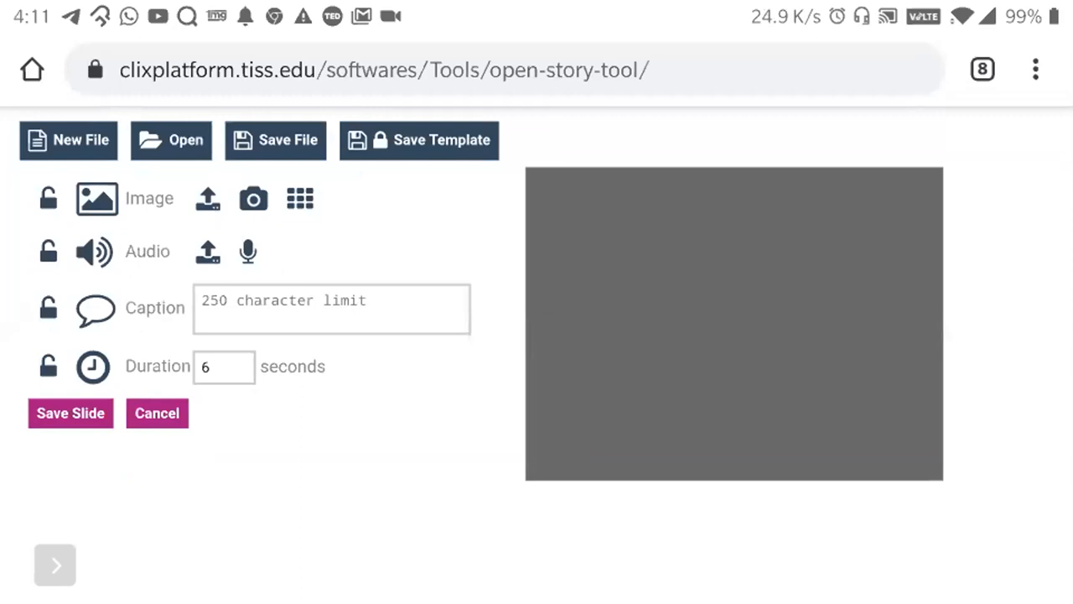
Upload slide1img.png as the first slide's image and set a 21-second duration.
click(207, 198)
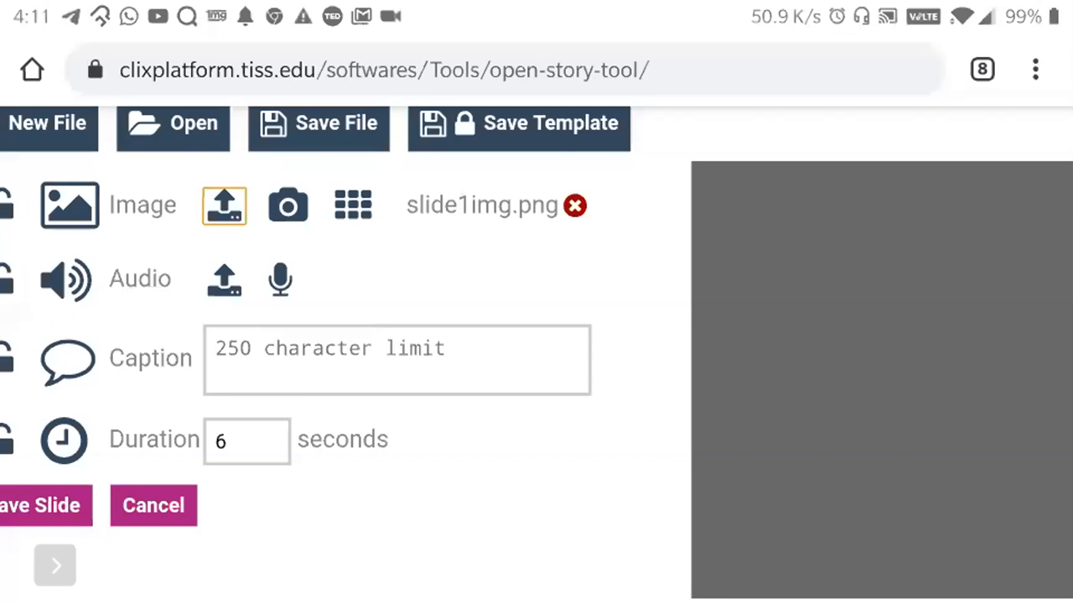
click(224, 204)
text(बच्चा)
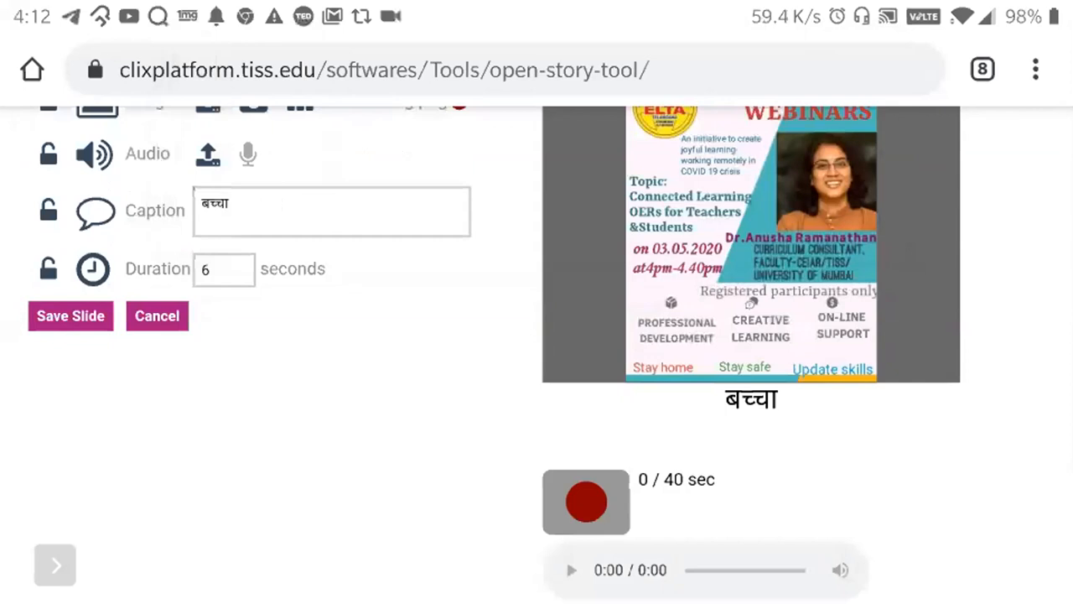
click(223, 268)
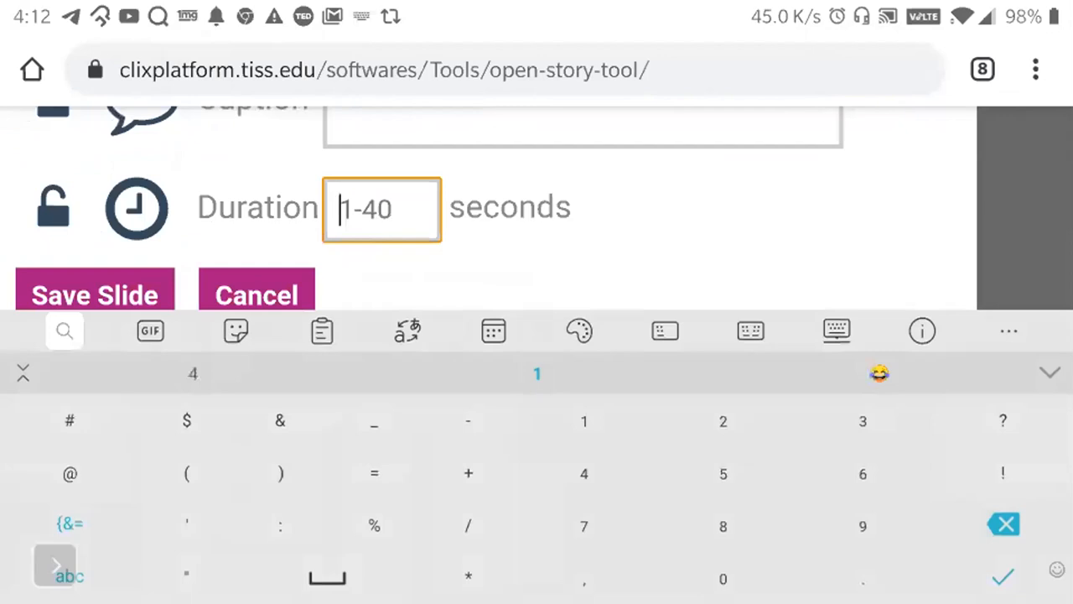
text(21)
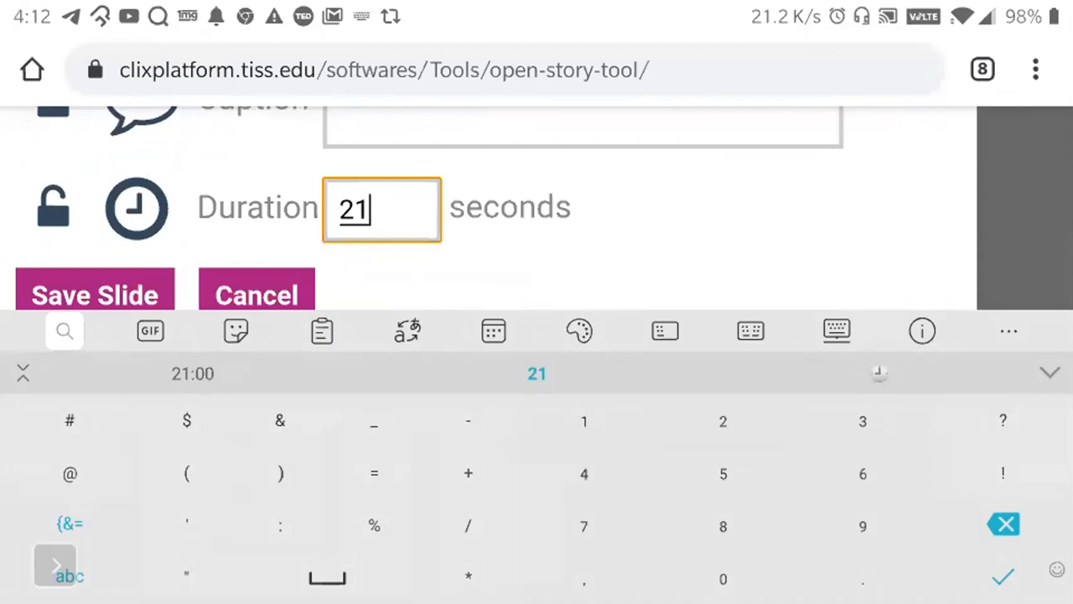
Save the first slide, play and stop the slideshow preview, then return to the presentation.
click(94, 295)
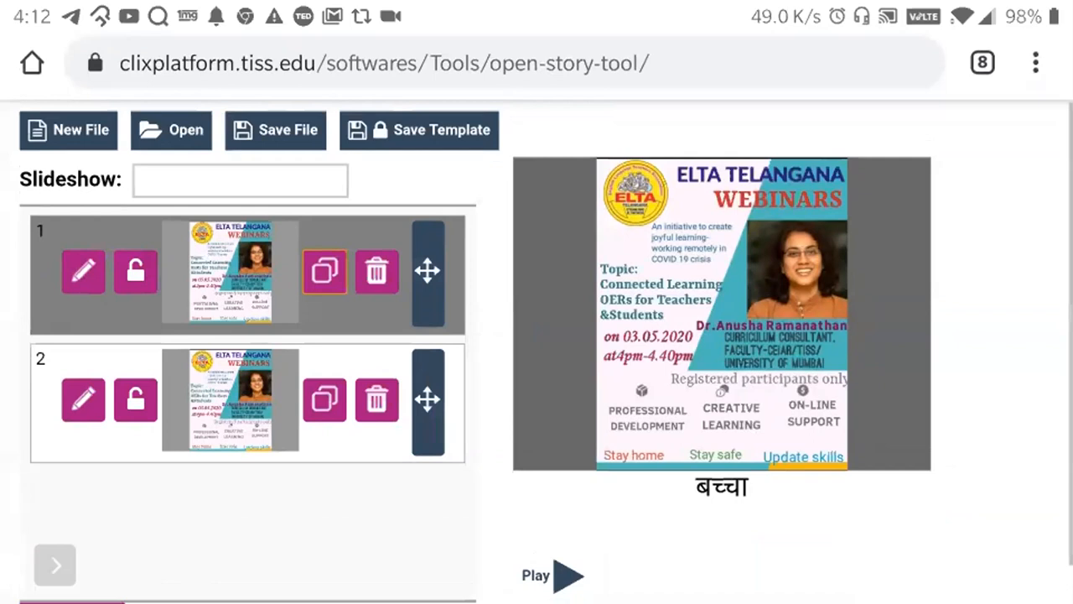
click(553, 574)
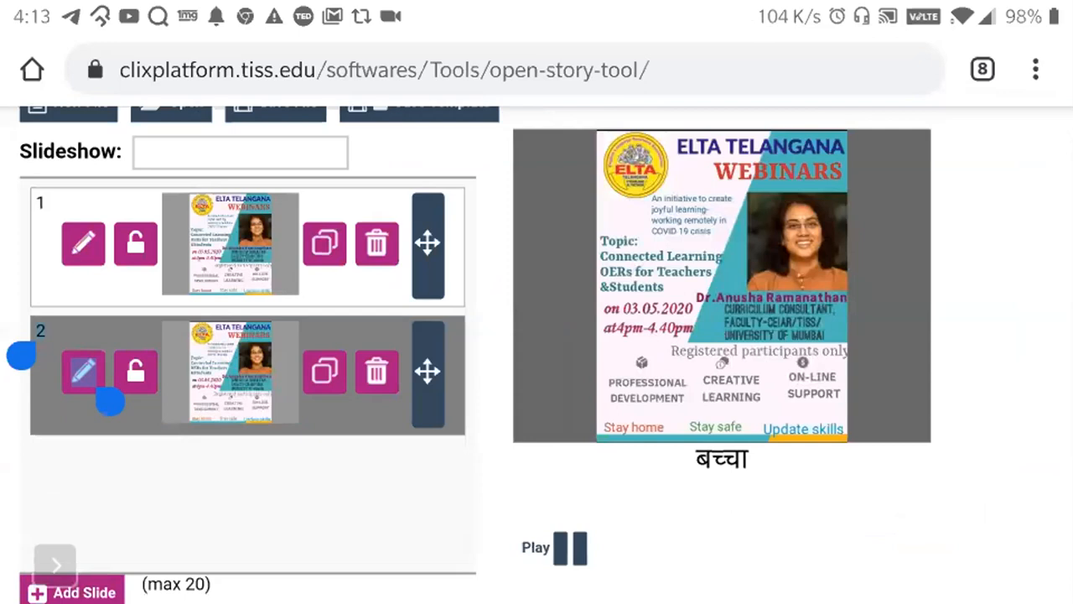
click(570, 547)
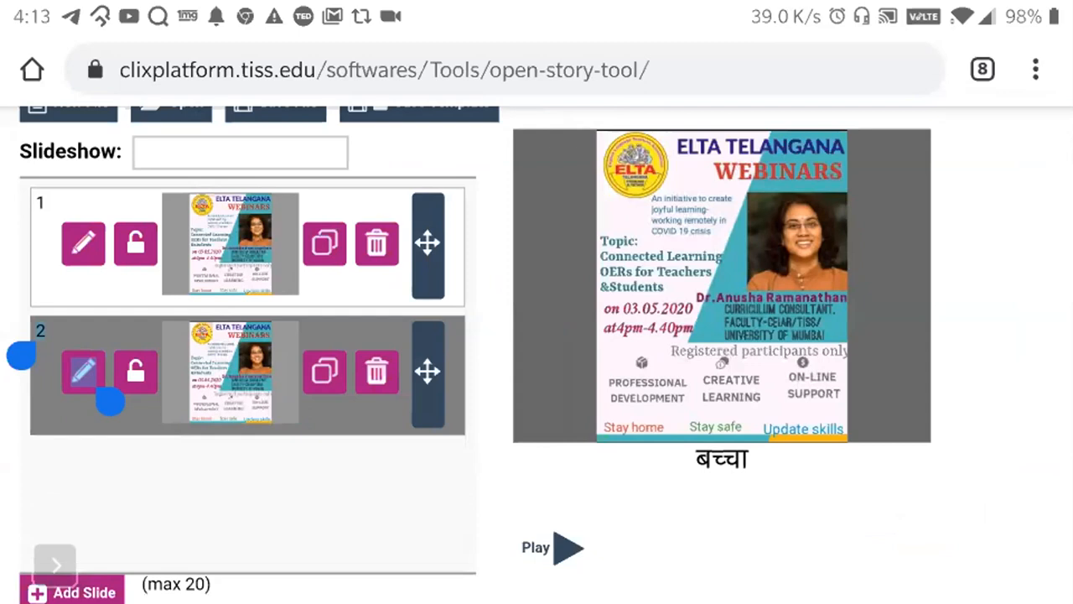
click(982, 69)
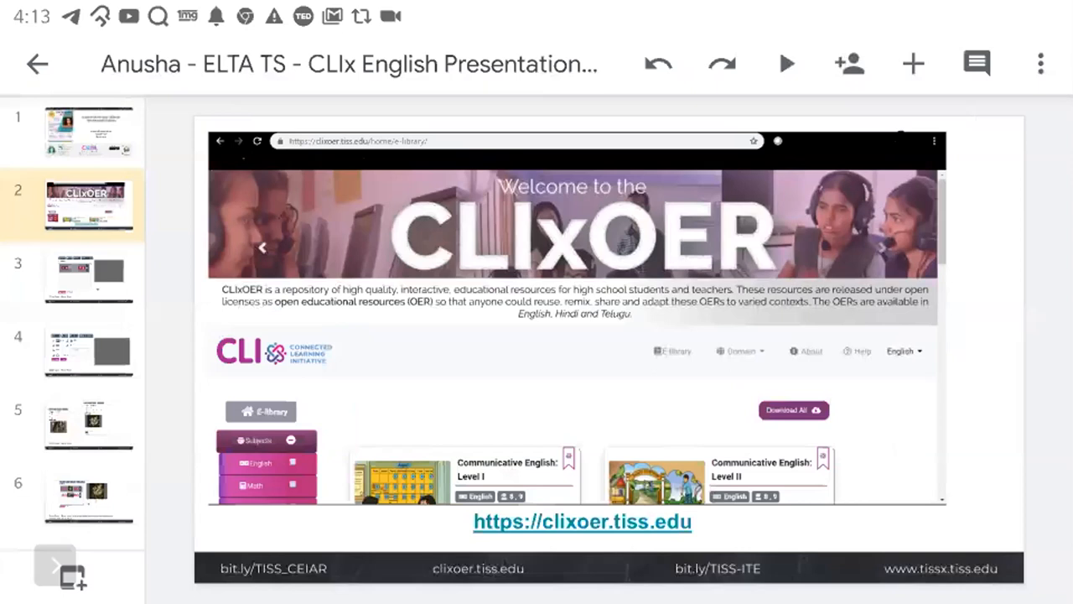
Go to slide 3, showing the Open Story Tool's empty one-slide slideshow.
click(88, 276)
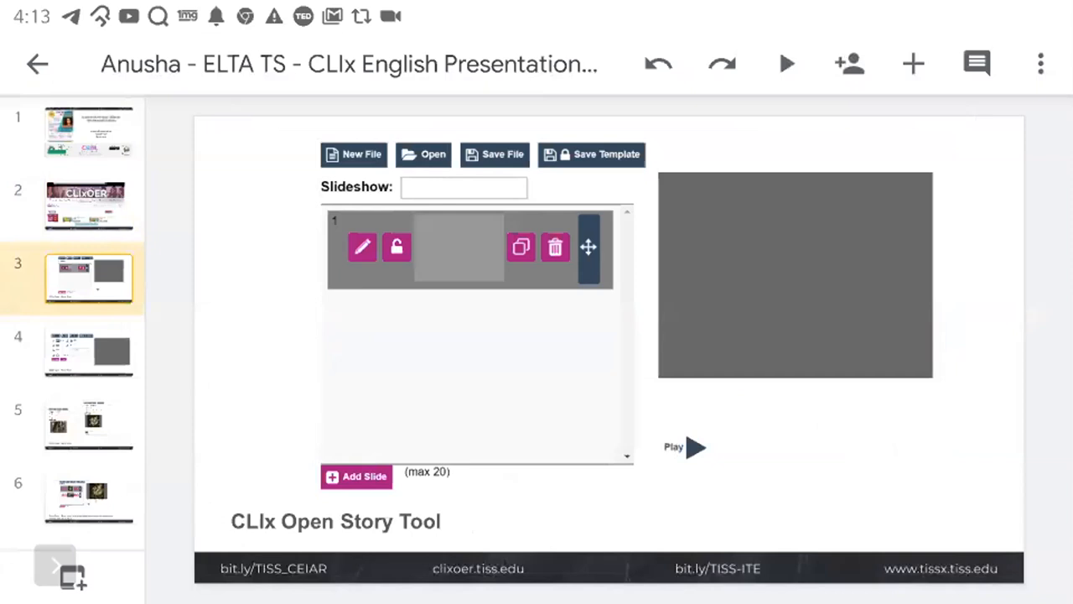
Display slide 4, the Open Story Tool slide editing panel screenshot.
click(362, 246)
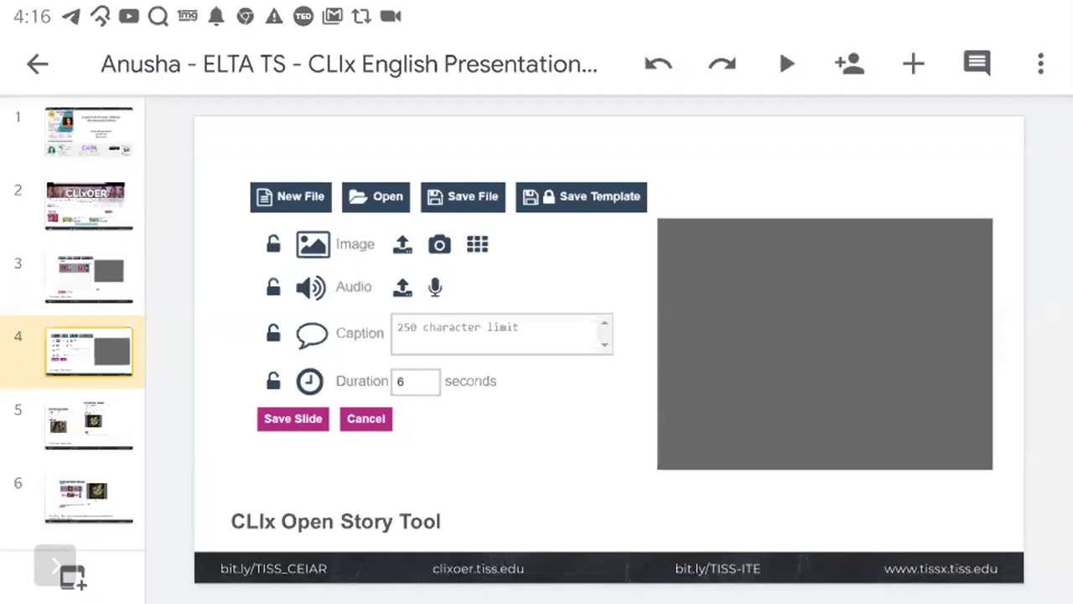
Display slide 5, with screenshots of storybook-image slides, one adding audio.
click(88, 423)
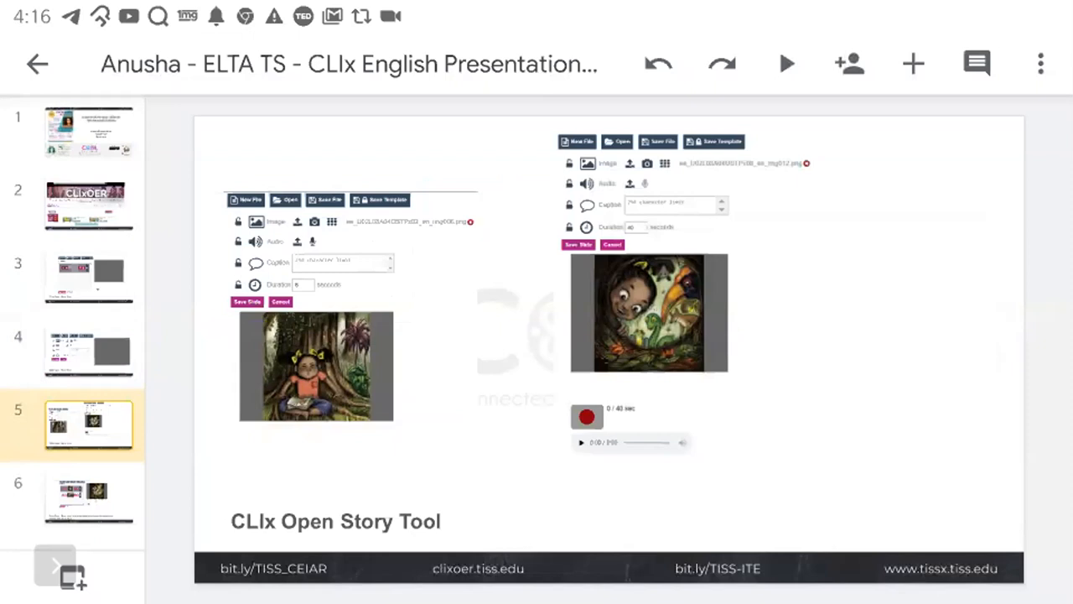
click(88, 496)
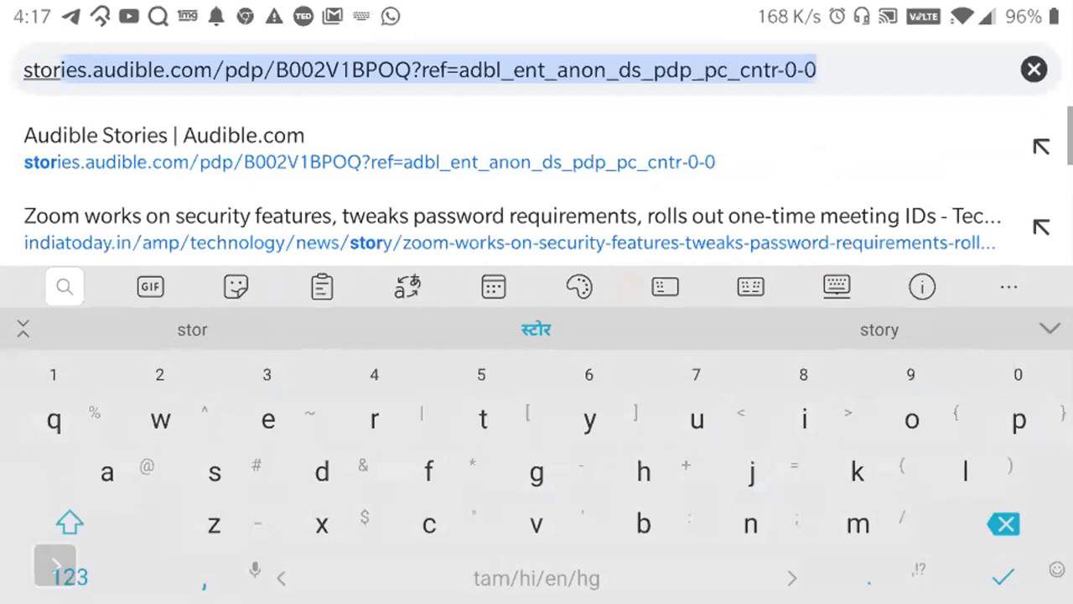
Load storyweaver.org.in in Chrome and close the Hello welcome pop-up.
text(storyweaver.org.in)
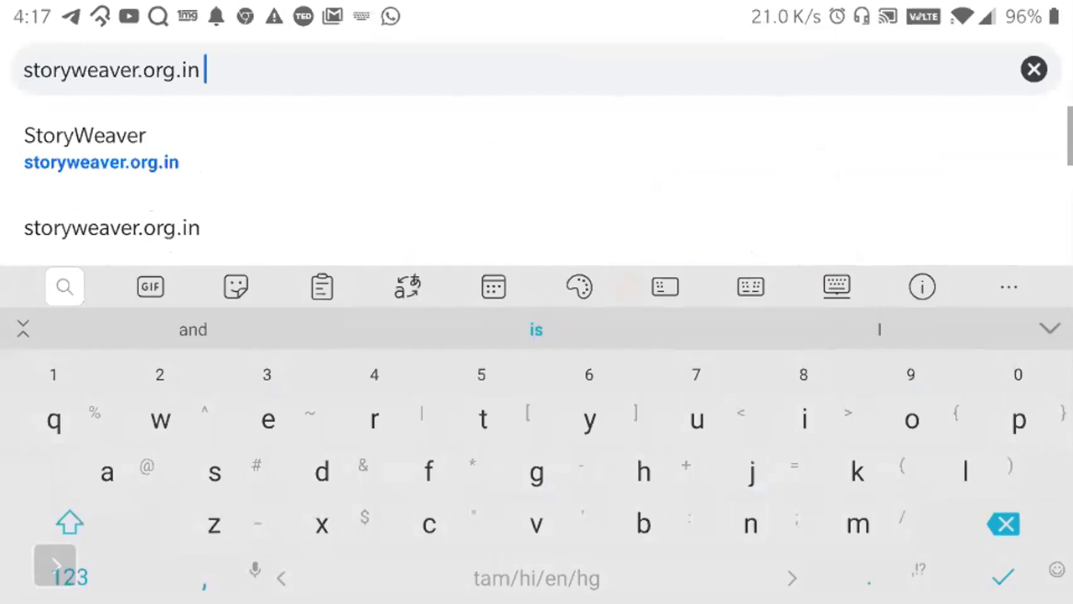
click(101, 162)
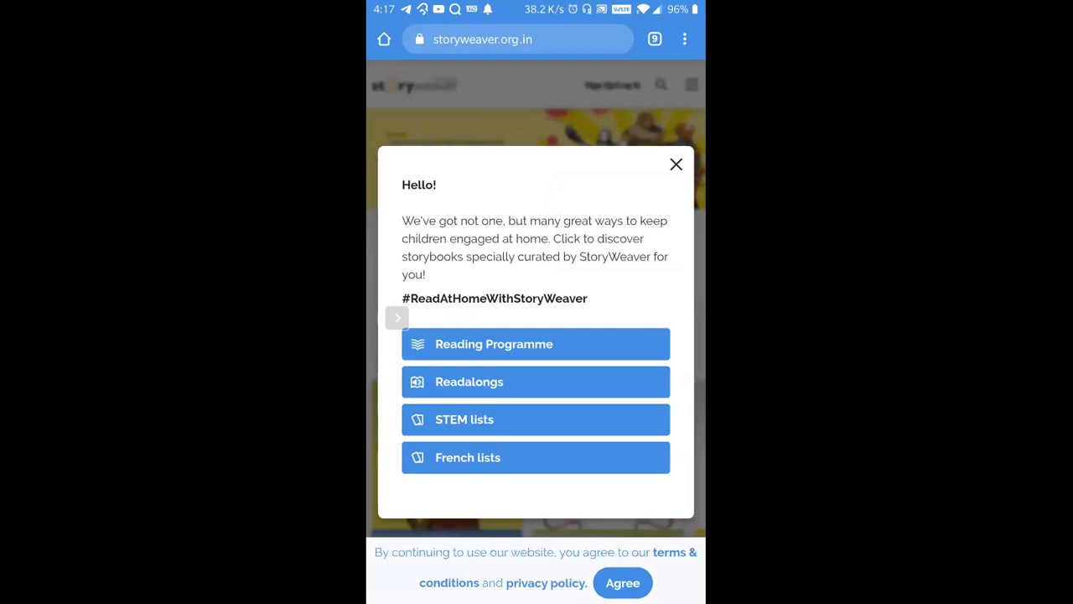
click(676, 164)
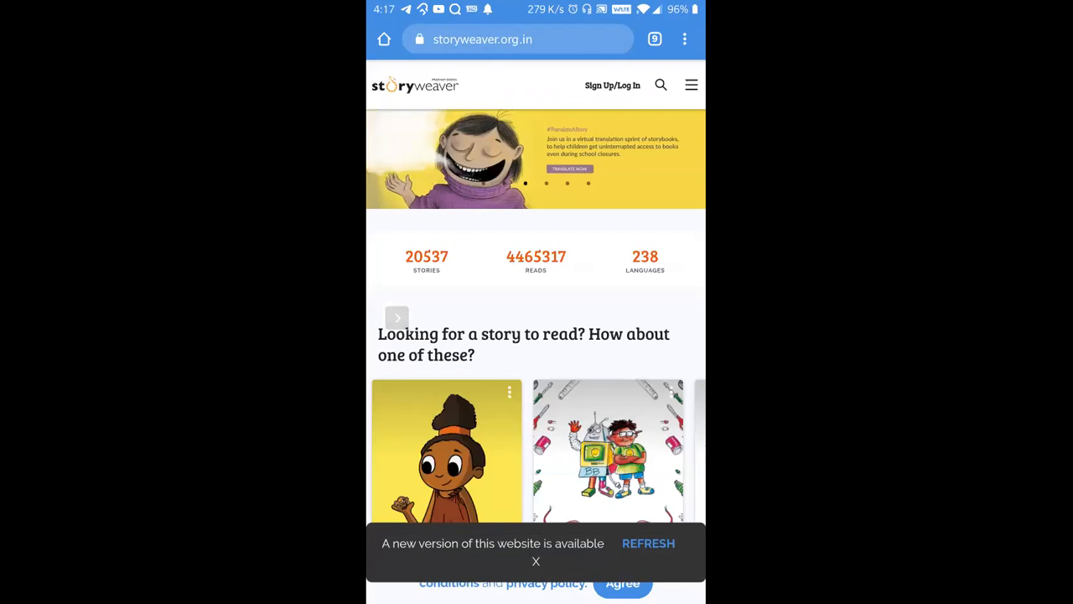
scroll(up, 3)
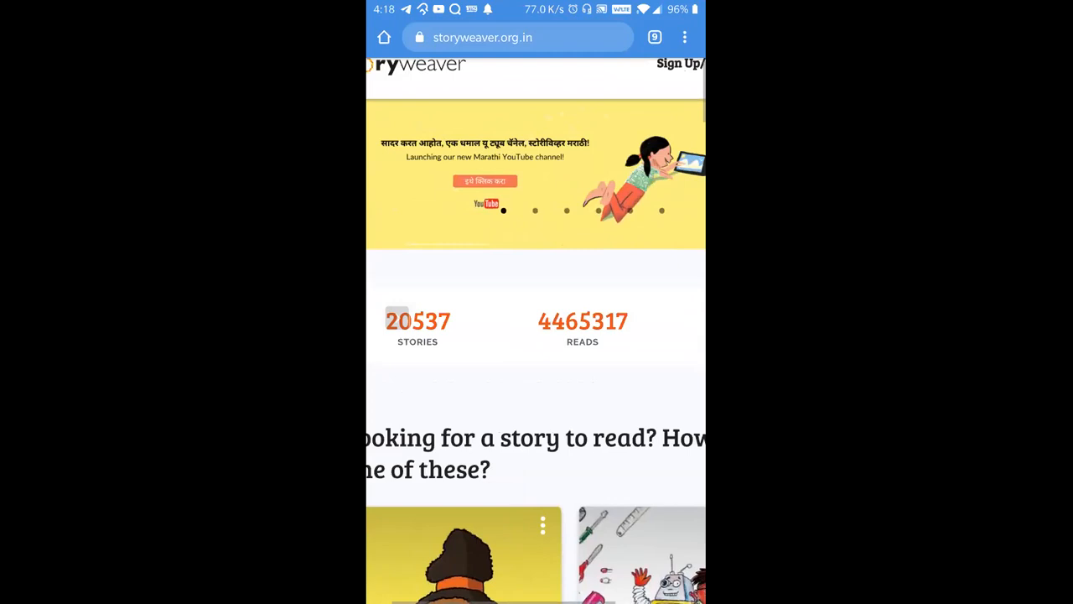
scroll(up, 3)
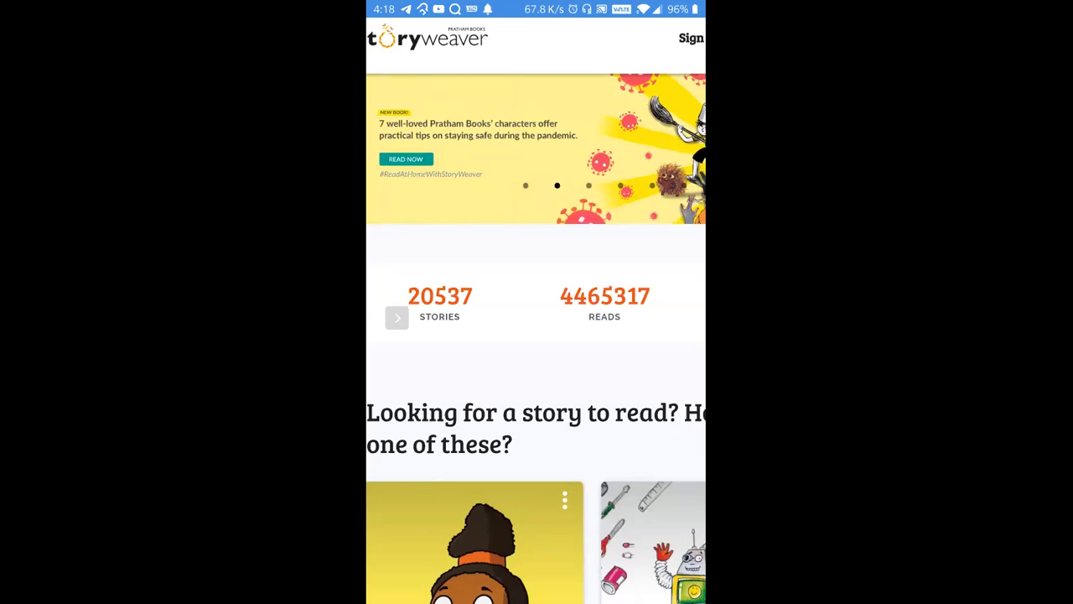
scroll(down, 3)
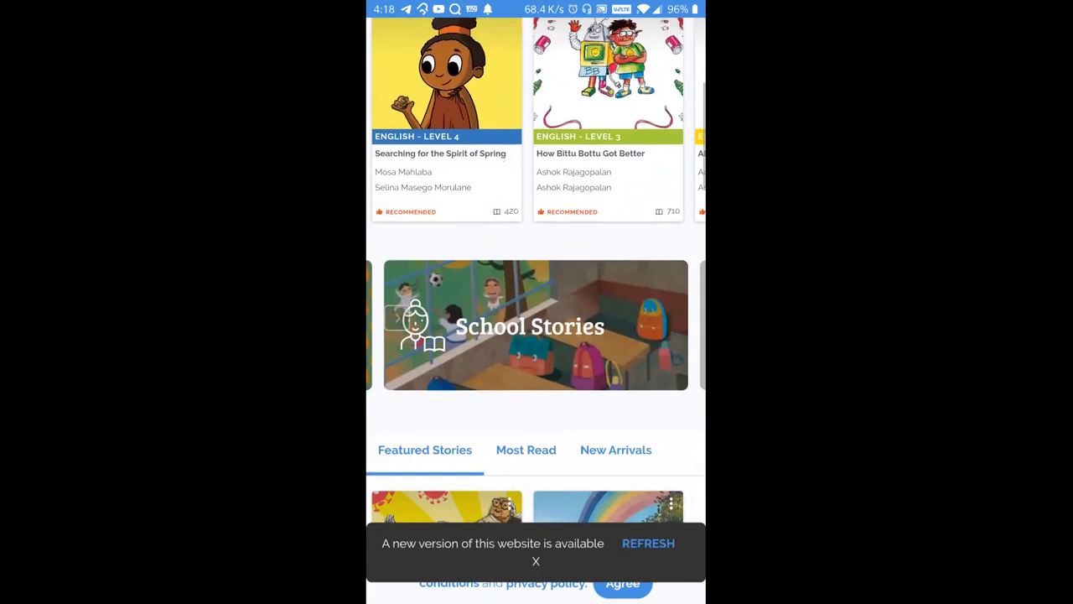
scroll(down, 3)
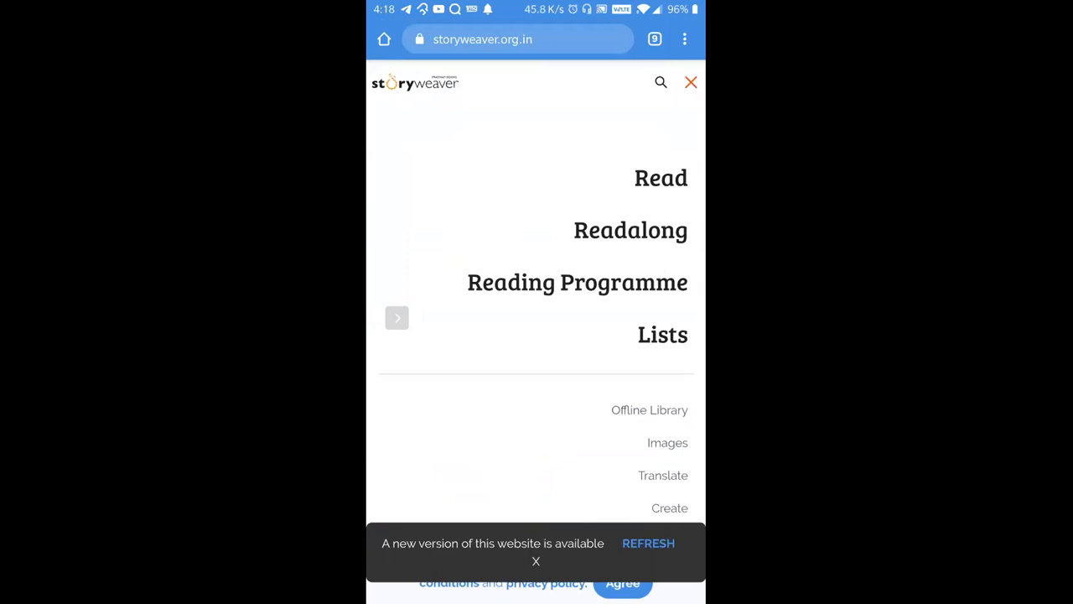
click(691, 82)
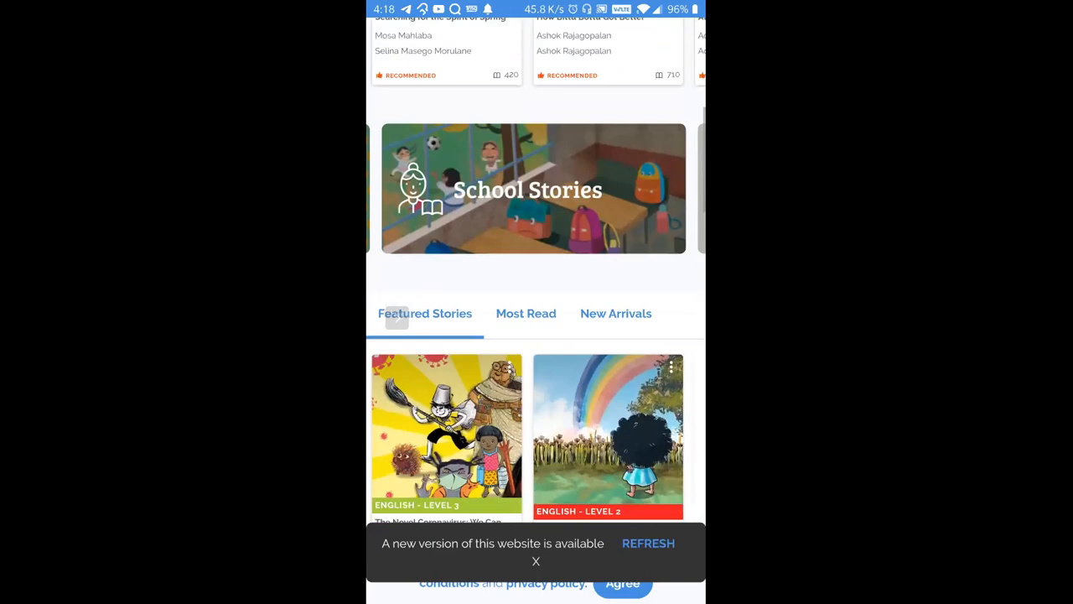
scroll(down, 3)
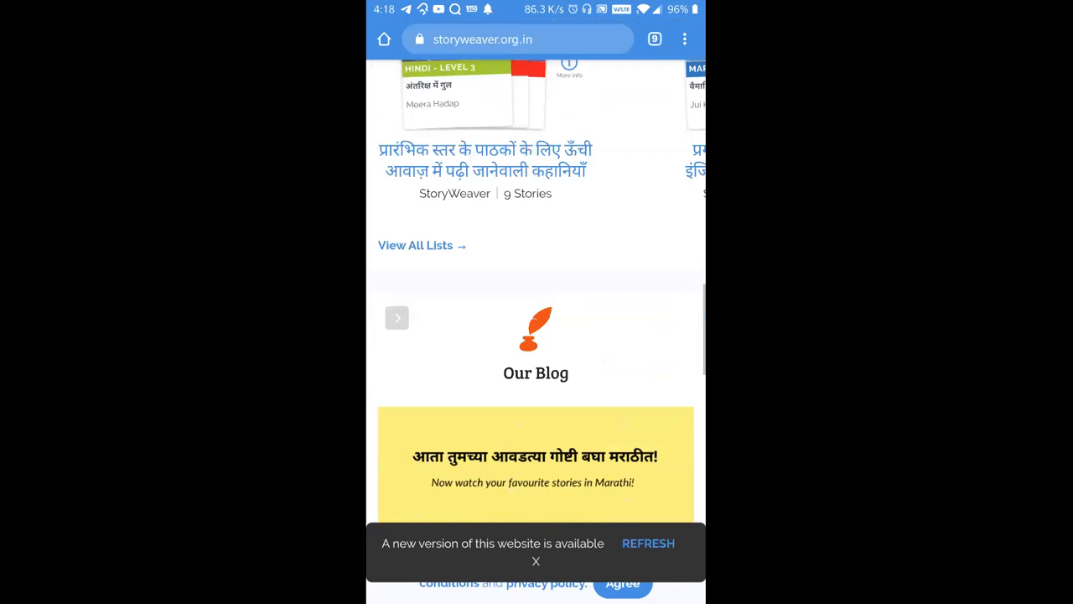
click(687, 84)
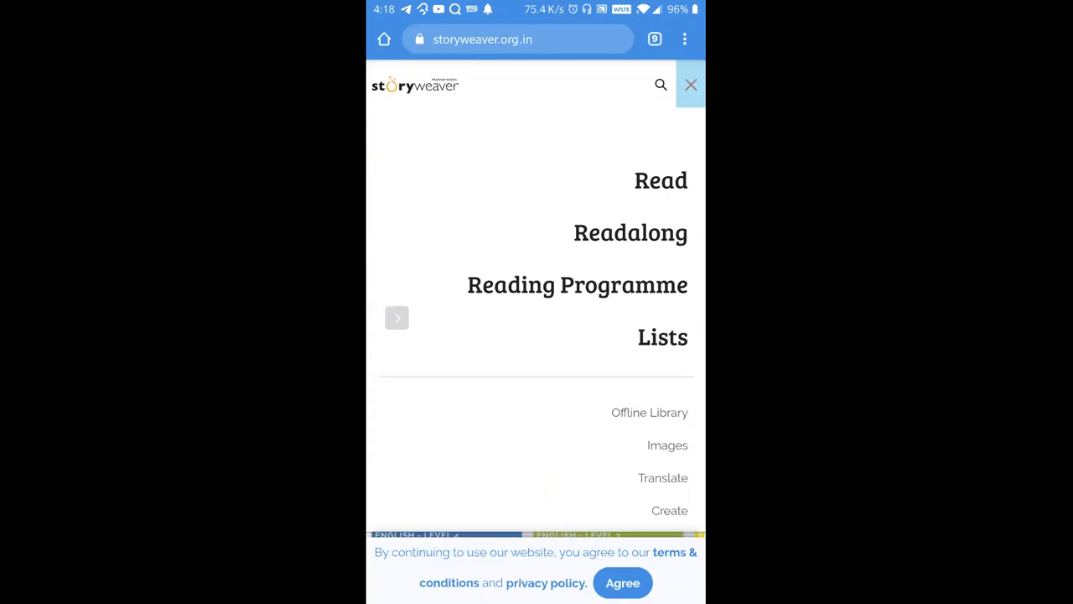
click(690, 84)
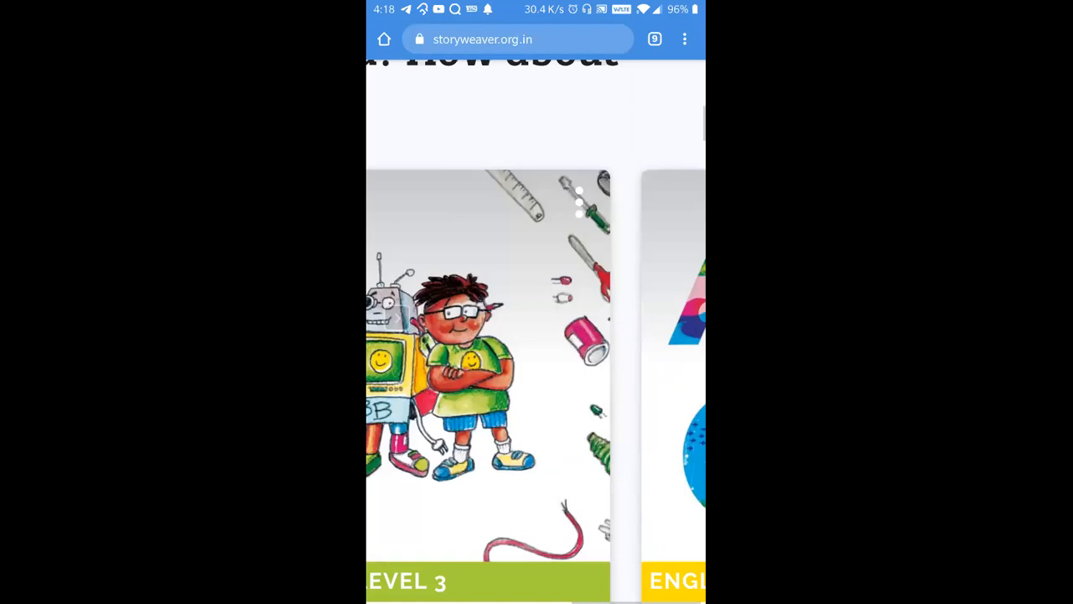
scroll(up, 3)
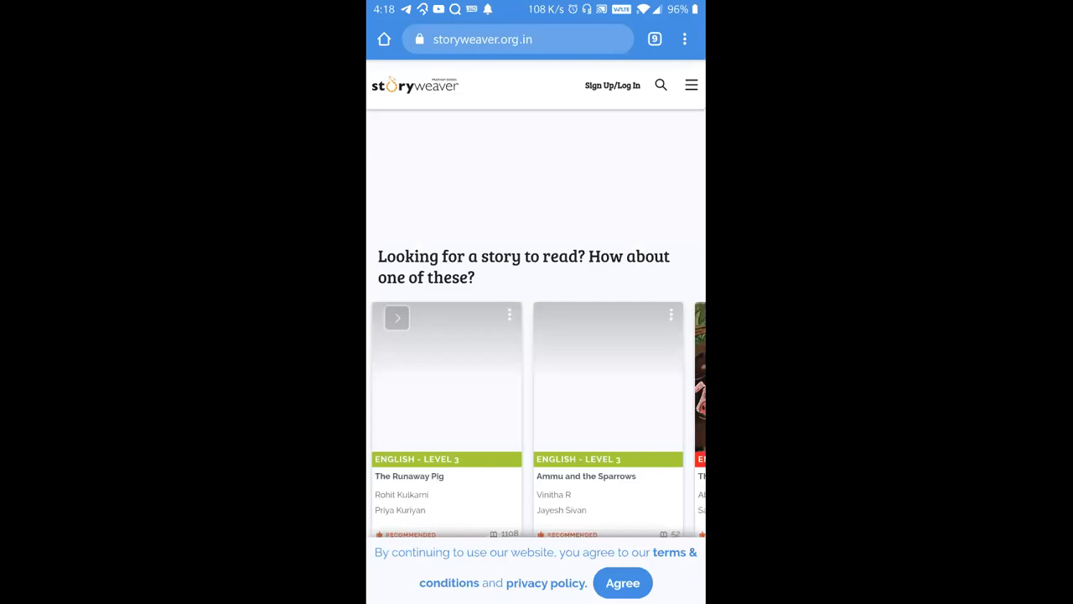
Log in to StoryWeaver with the saved password and dismiss the post-login notices.
click(612, 84)
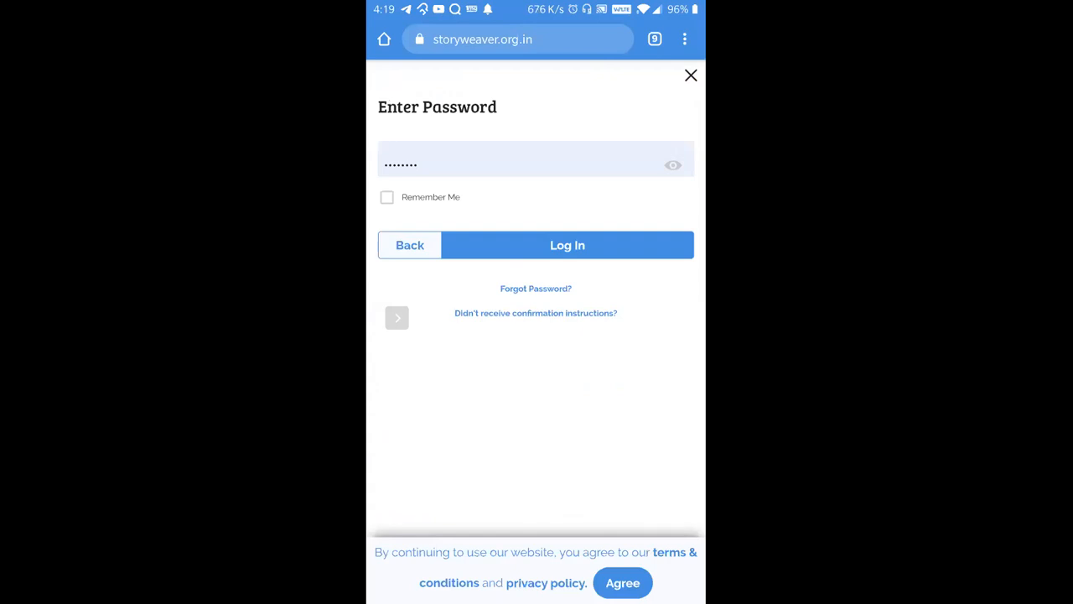
click(567, 245)
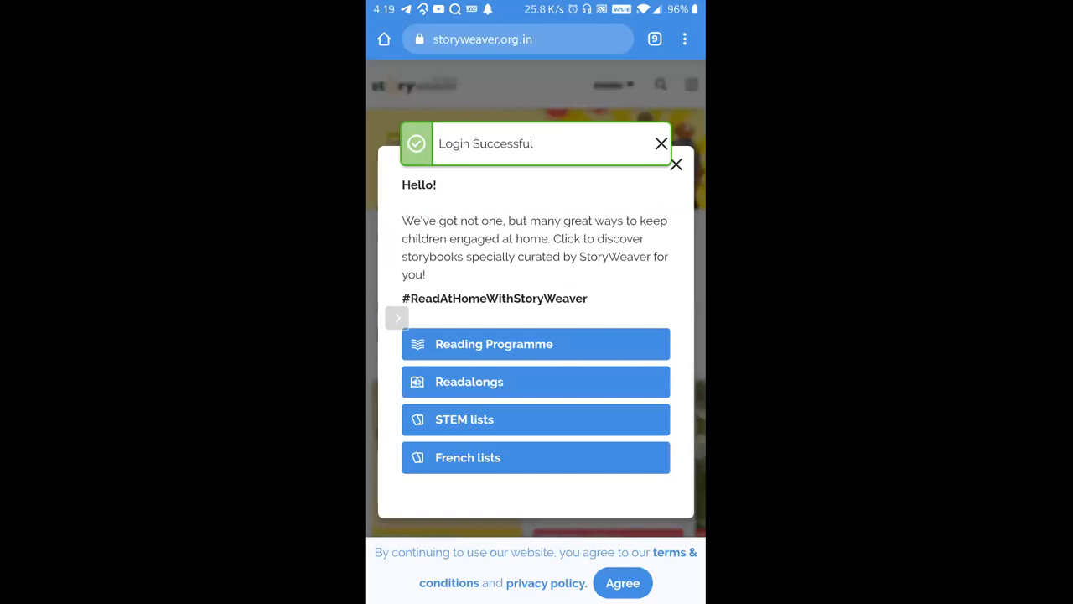
click(676, 164)
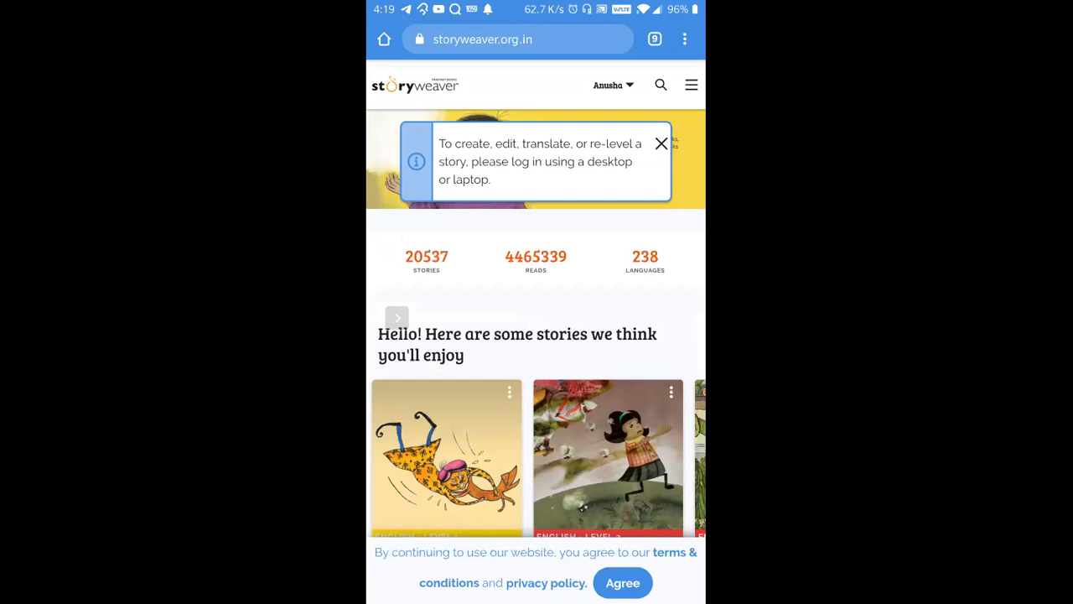
Scroll through StoryWeaver's recommended stories before returning to slide 6 in Slides.
scroll(down, 3)
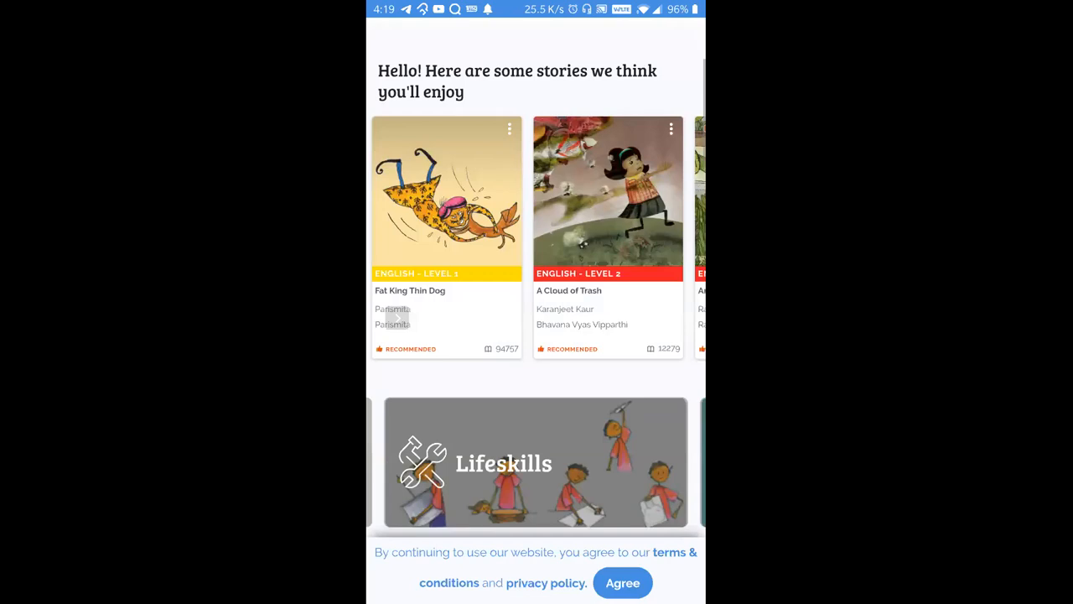
scroll(down, 3)
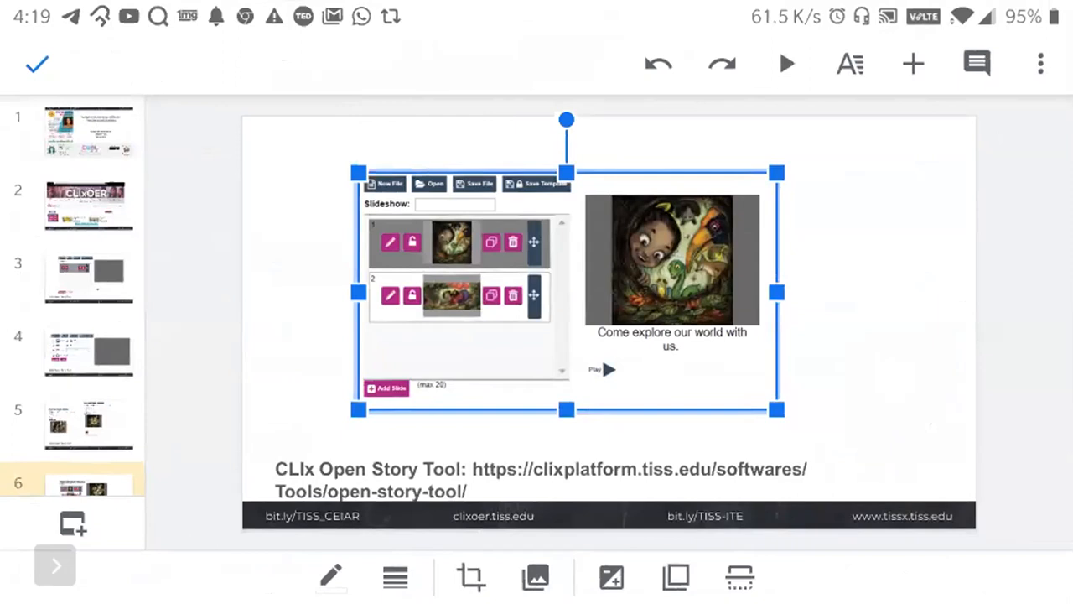
Leave editing mode on the Open Story Tool slide to reach slide 7.
click(37, 64)
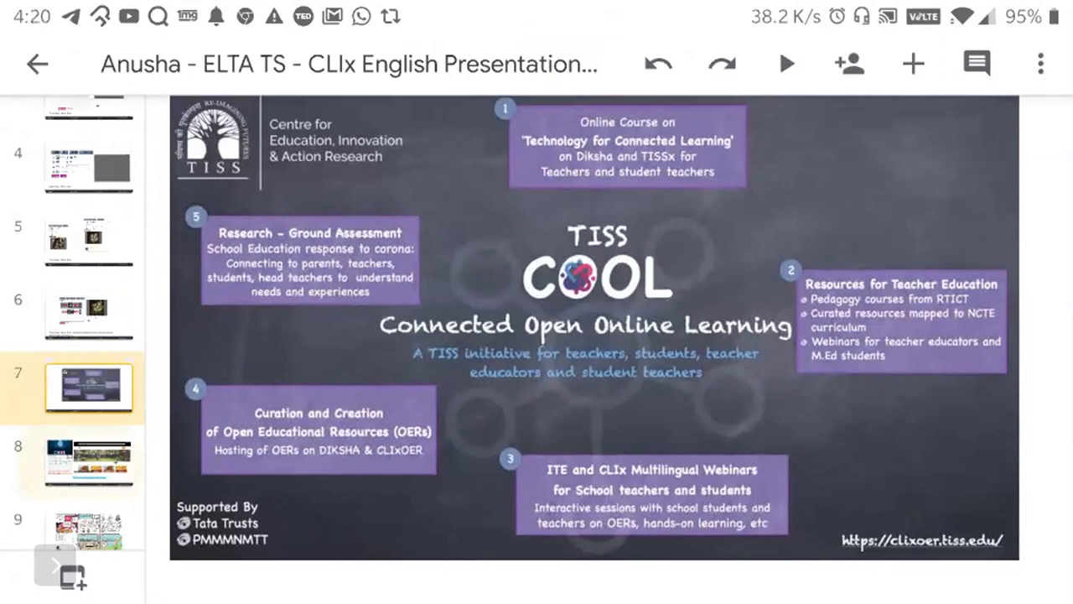
Select slide 8, the TISSx COOL English course slide, in the thumbnails.
click(89, 462)
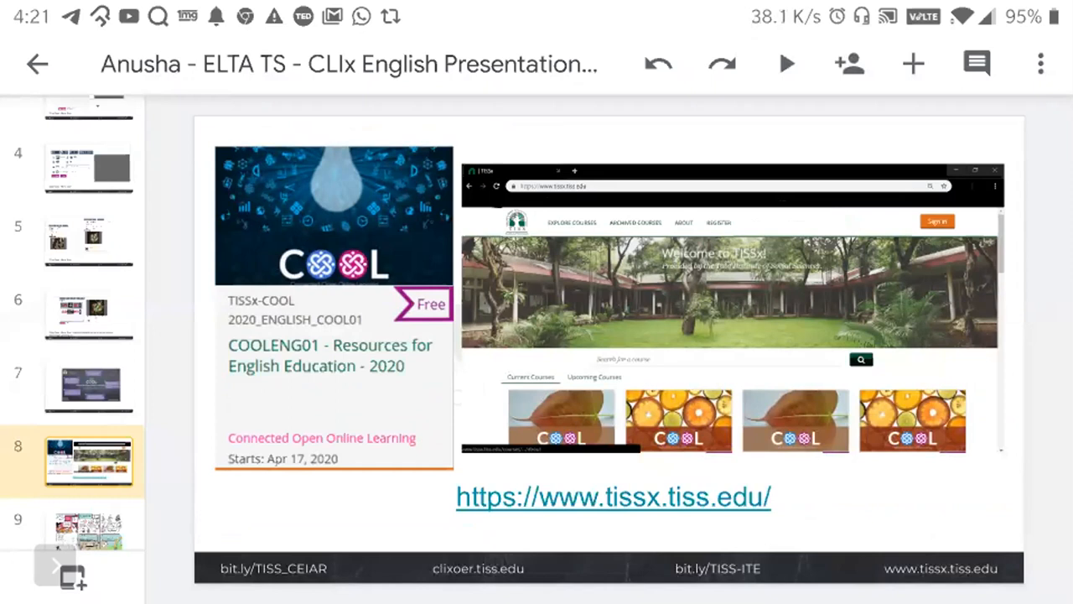
Scroll the deck and tap the TISSx website link to bring up its options.
scroll(down, 3)
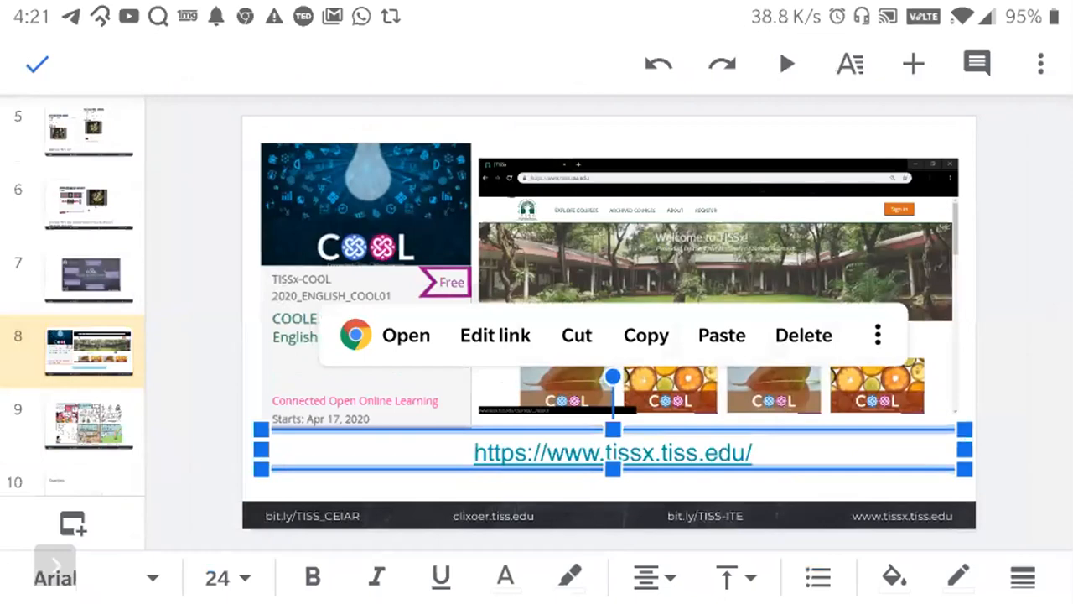
click(406, 334)
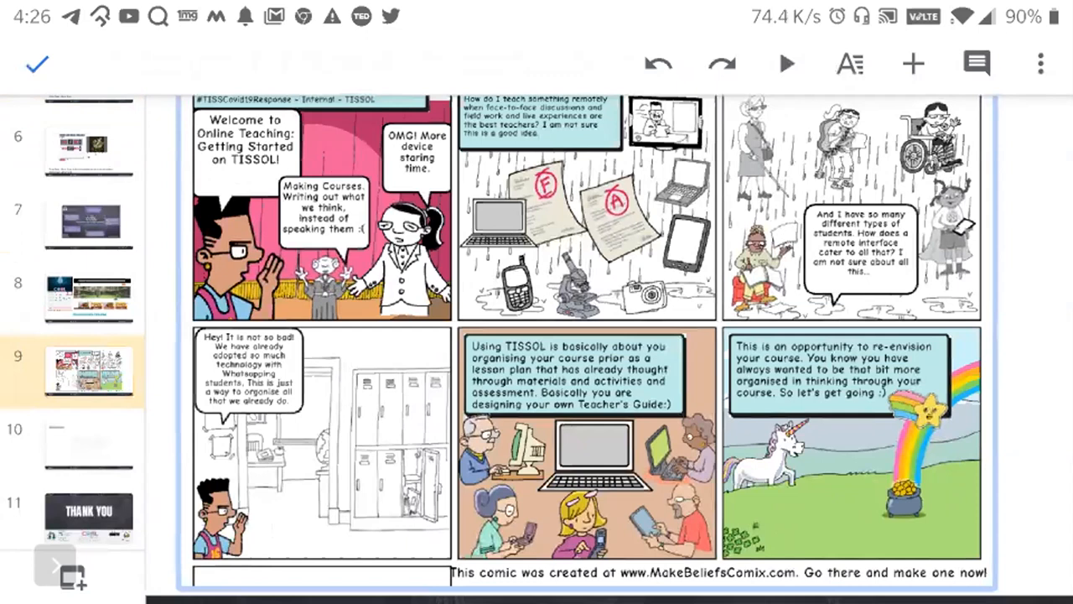
click(587, 310)
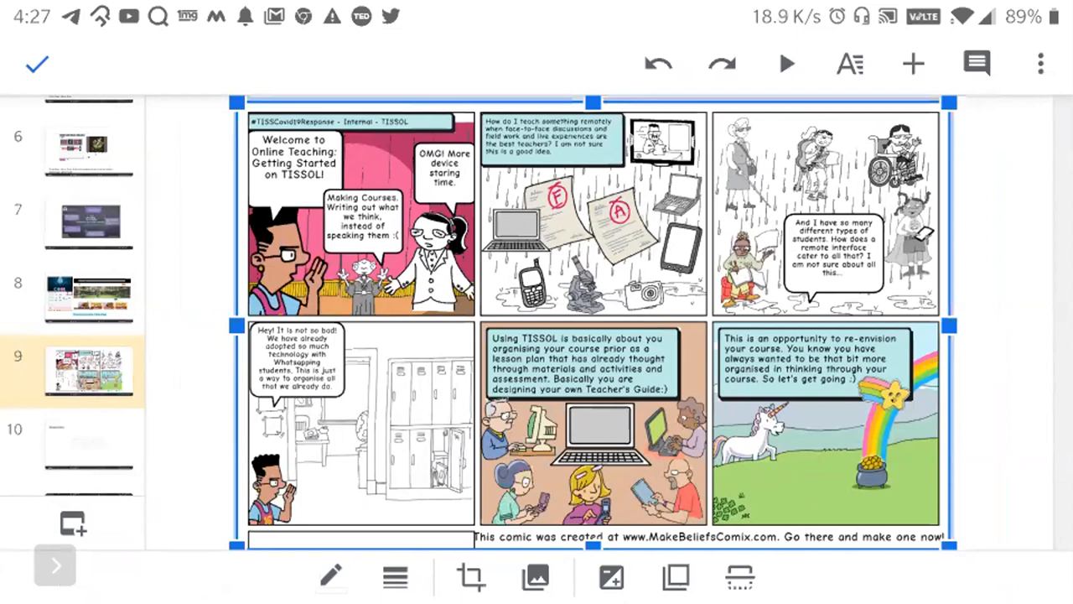
scroll(down, 3)
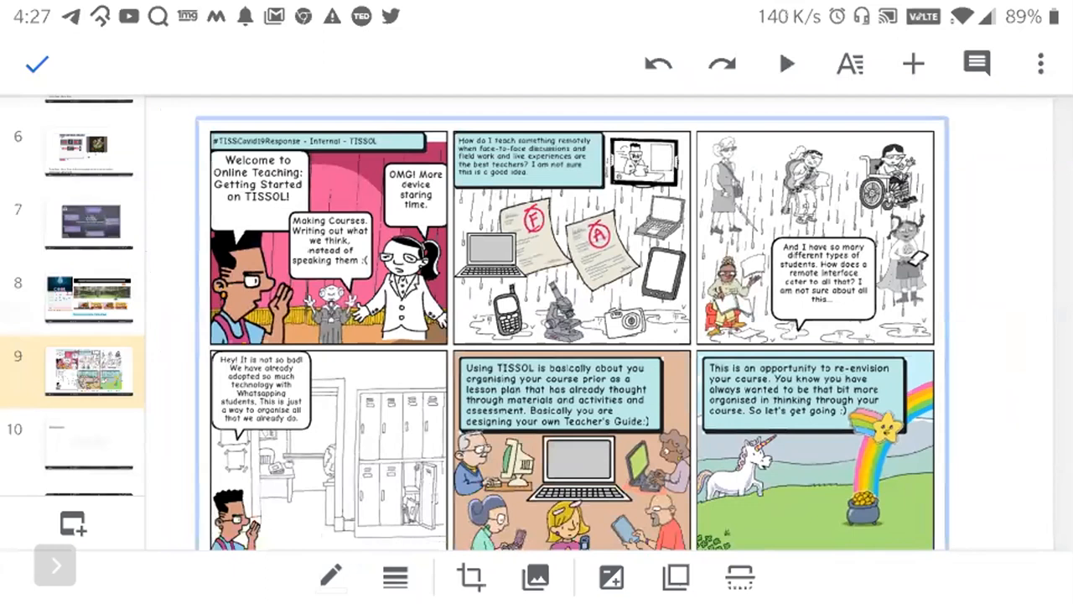
click(37, 63)
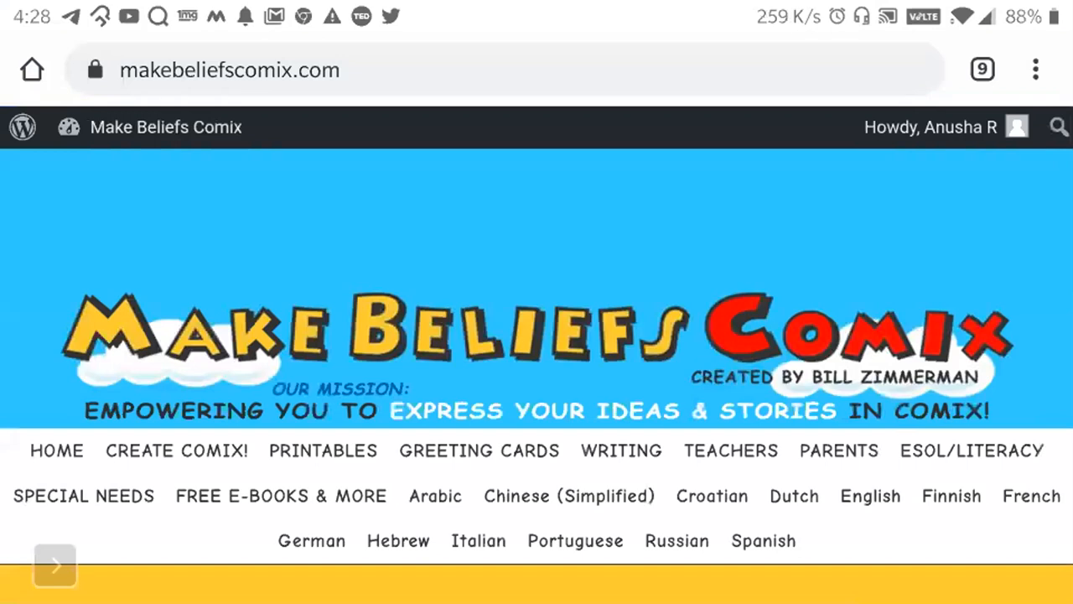
Scroll past the coronavirus comics and open the comic strip creator.
scroll(down, 3)
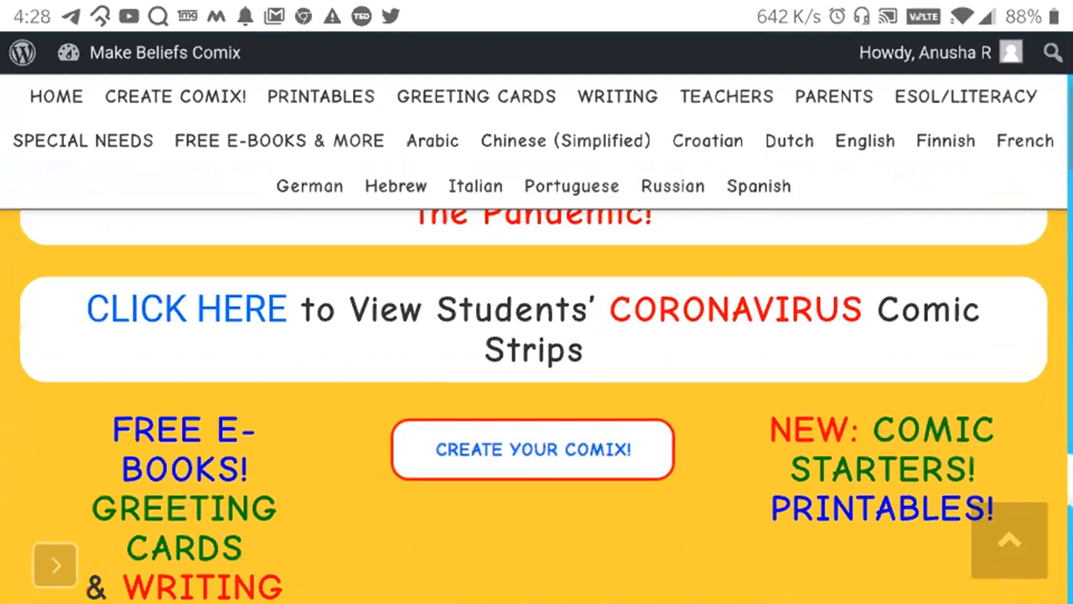
scroll(down, 3)
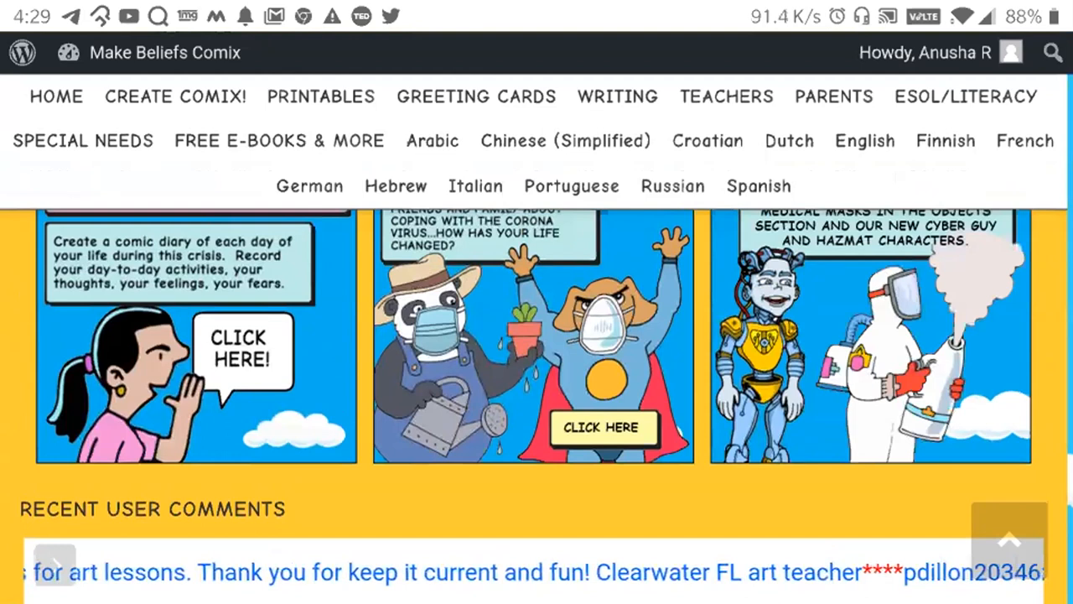
click(602, 426)
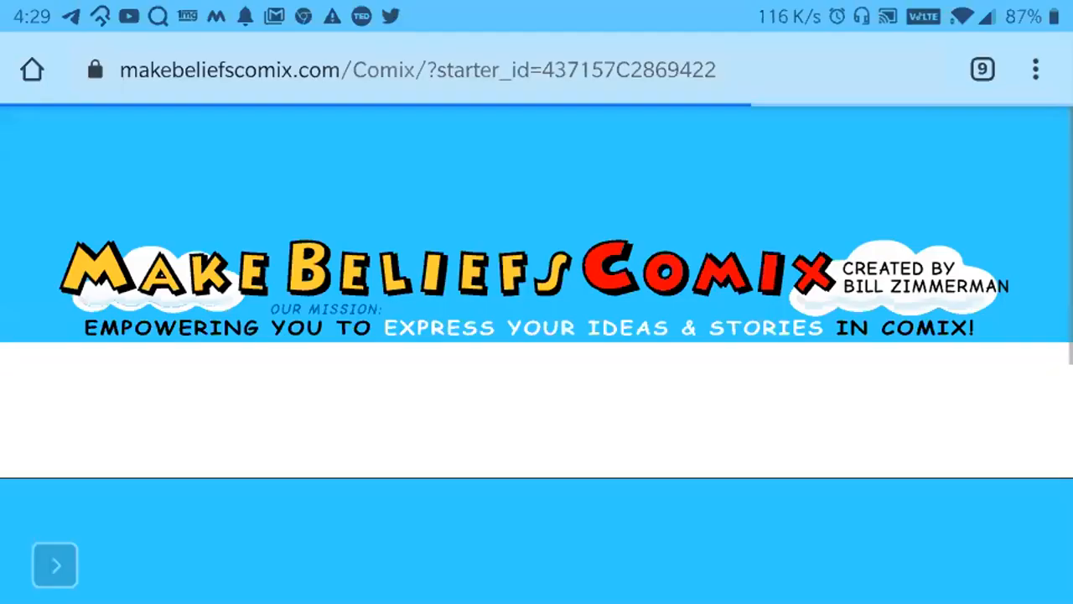
Scroll through the TISSOL: Getting Started comic panels in the editor.
scroll(up, 3)
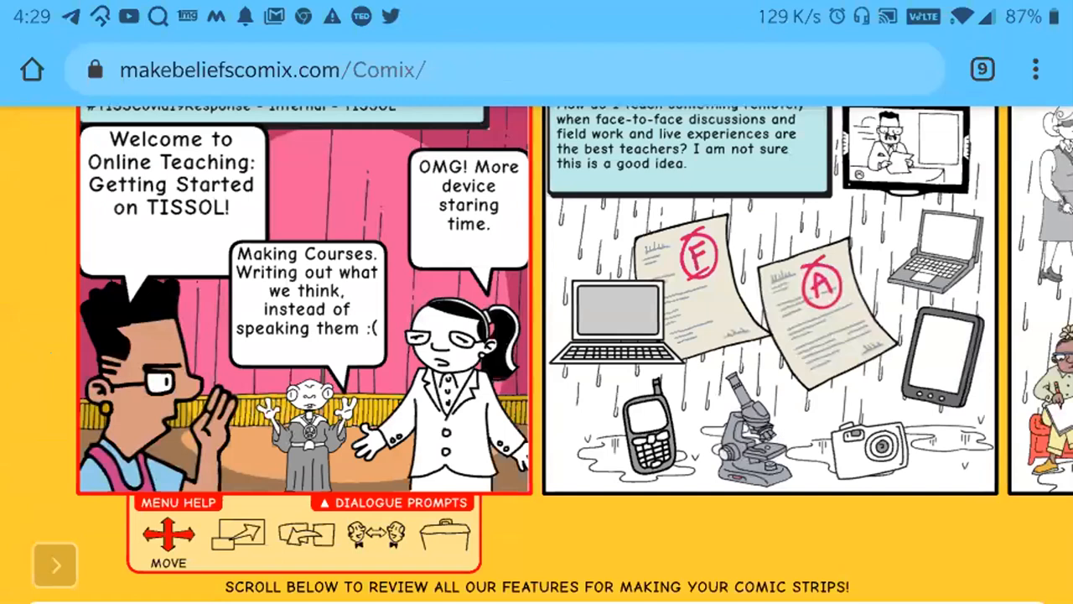
scroll(down, 3)
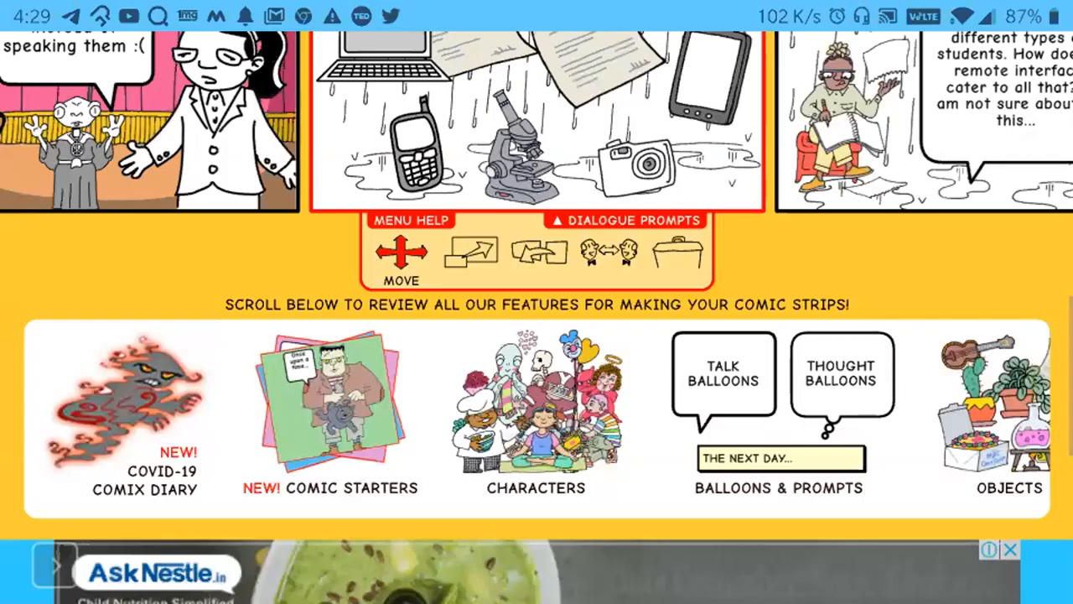
scroll(up, 3)
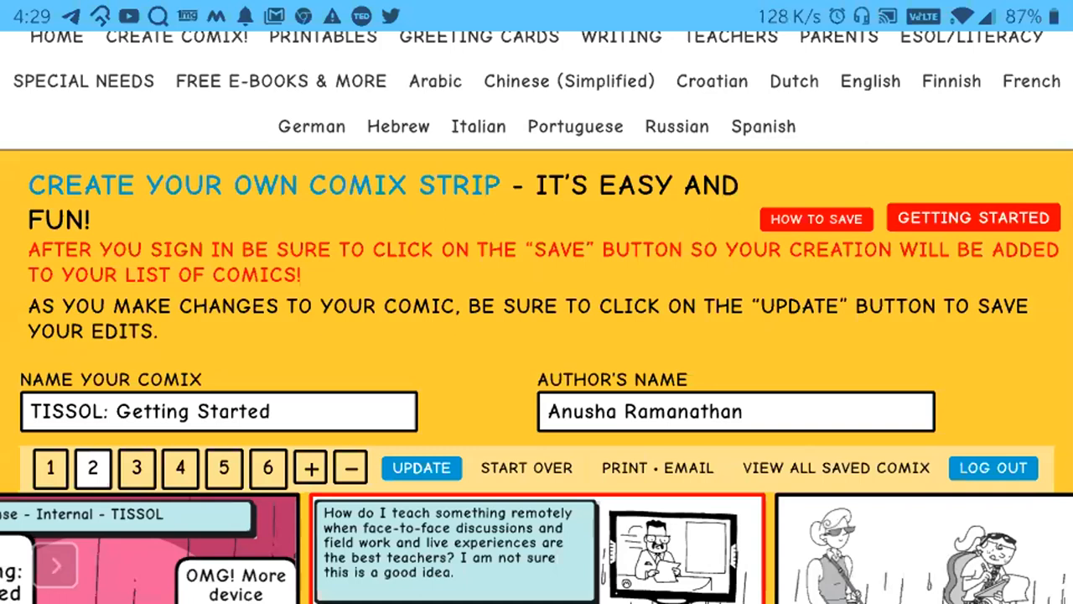
scroll(down, 3)
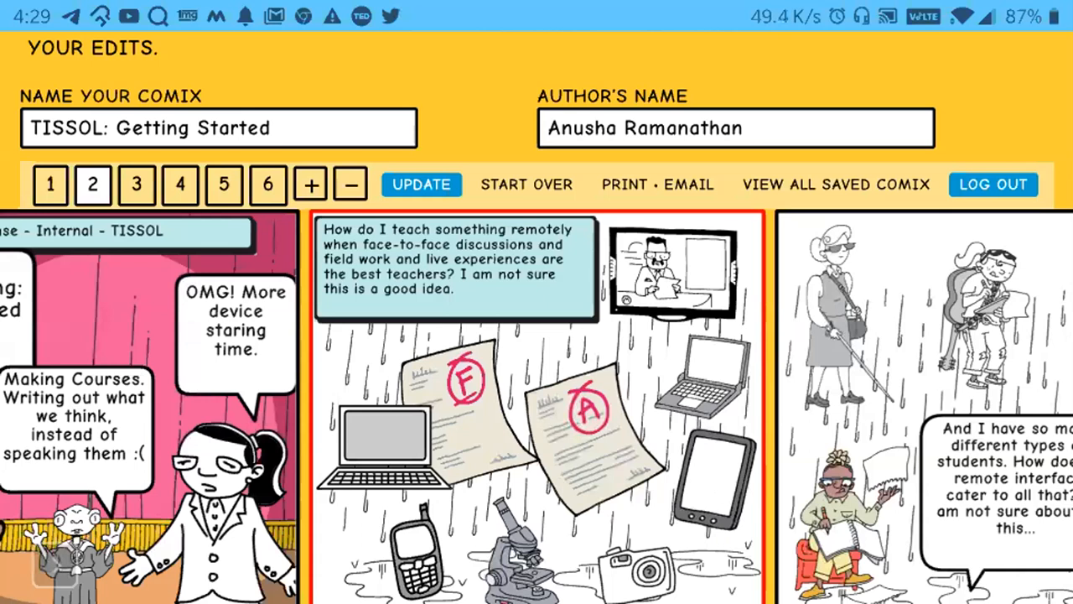
click(735, 128)
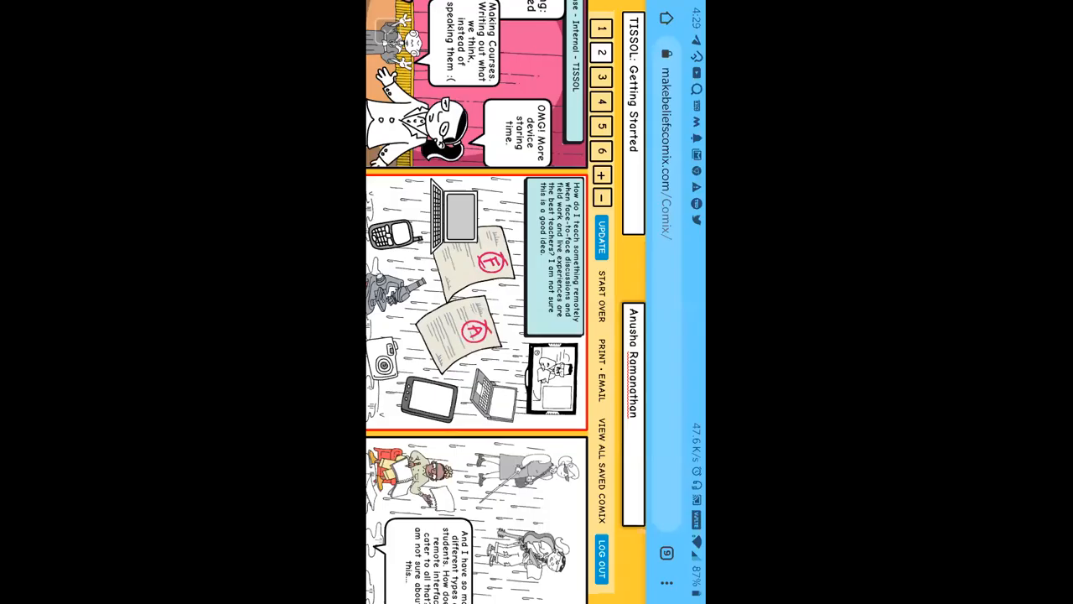
Scroll the comic editor, return to Google Slides, and show slide 10, Questions.
scroll(down, 3)
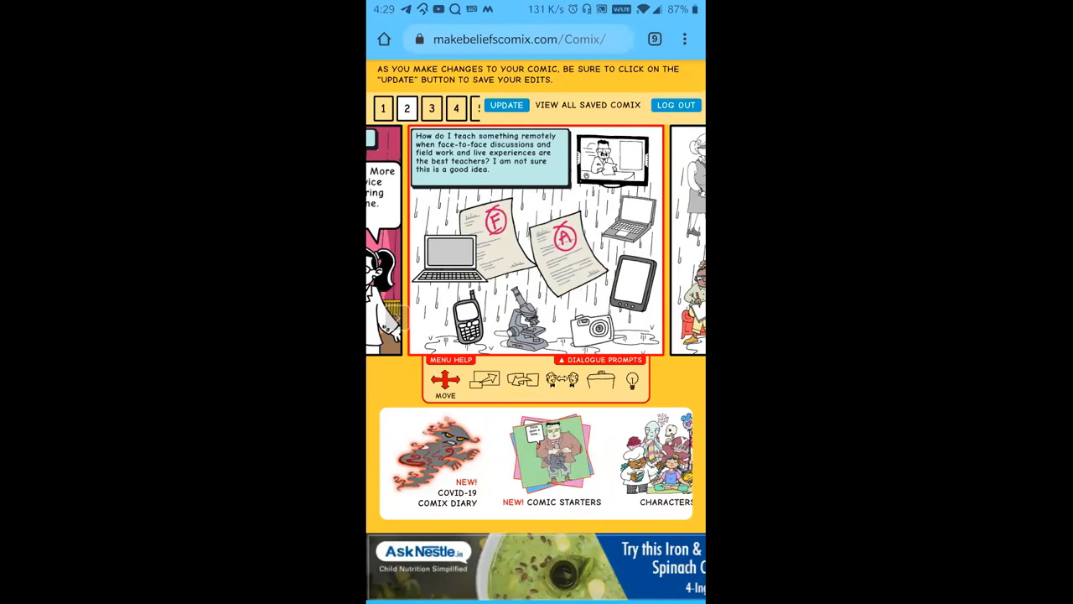
scroll(up, 3)
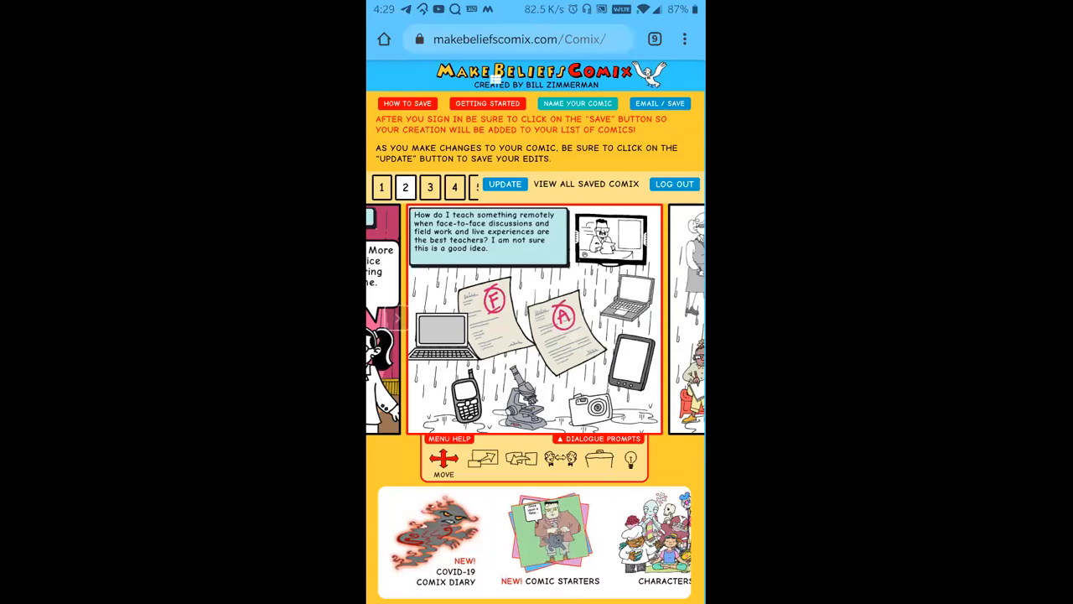
click(443, 458)
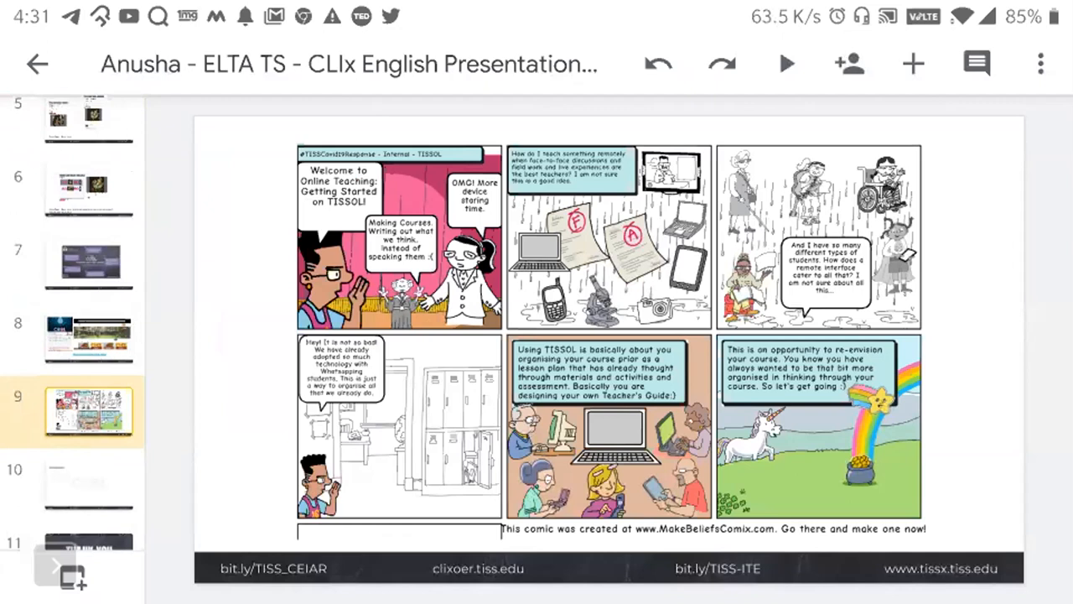
click(88, 482)
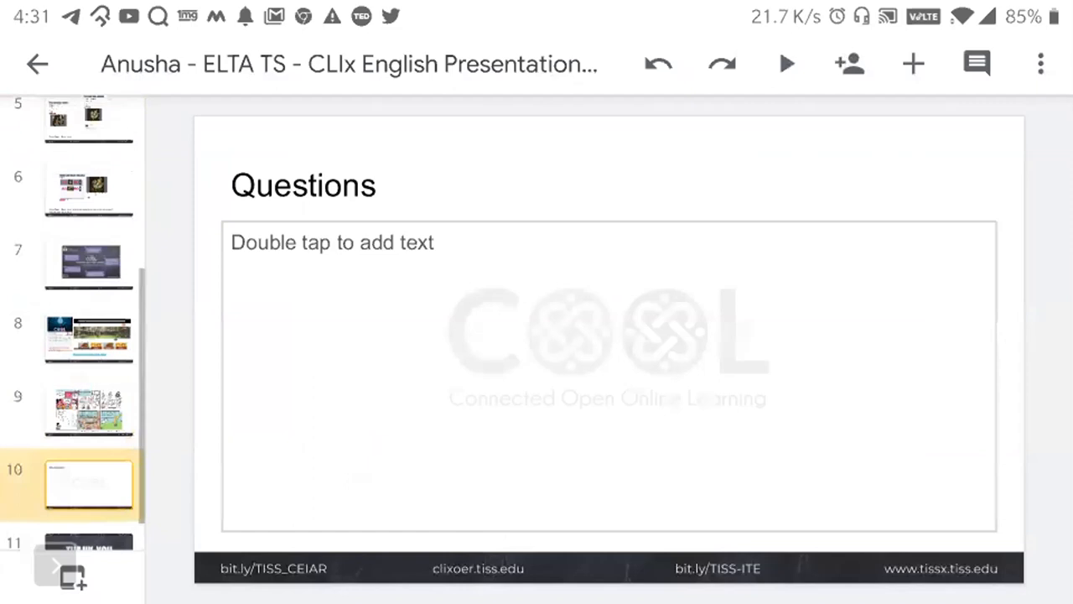